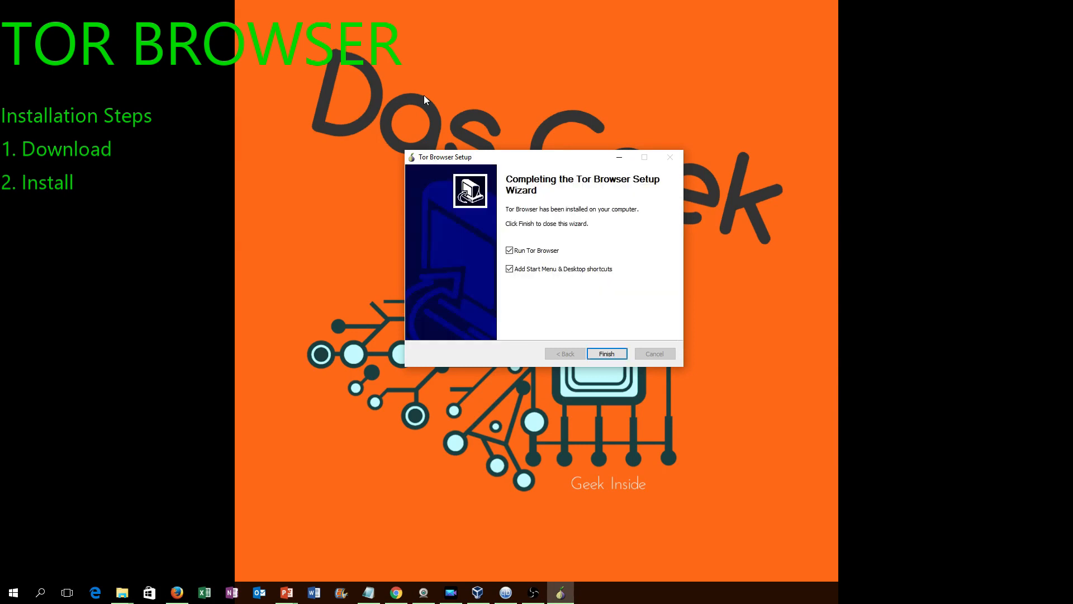
- Finish installing Tor Browser without Start Menu or Desktop shortcuts, then connect directly to Tor
click(509, 268)
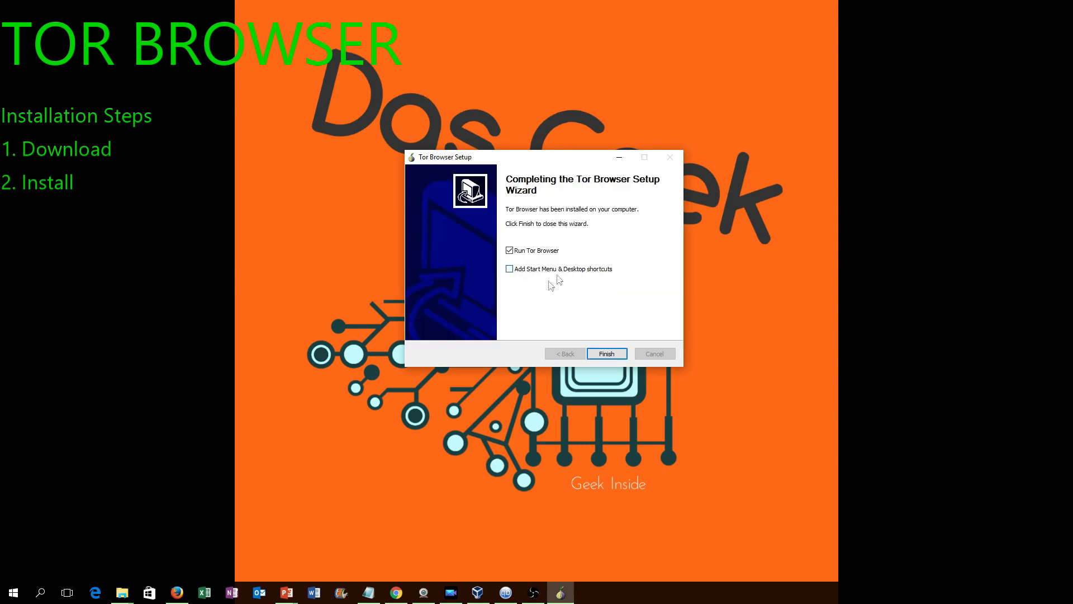
click(604, 354)
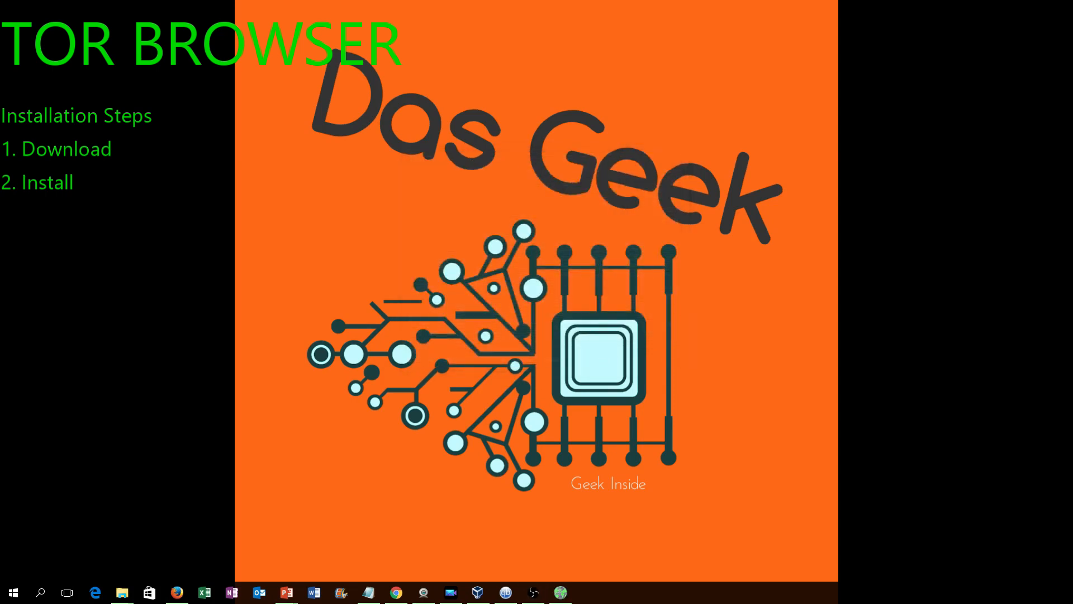
click(560, 592)
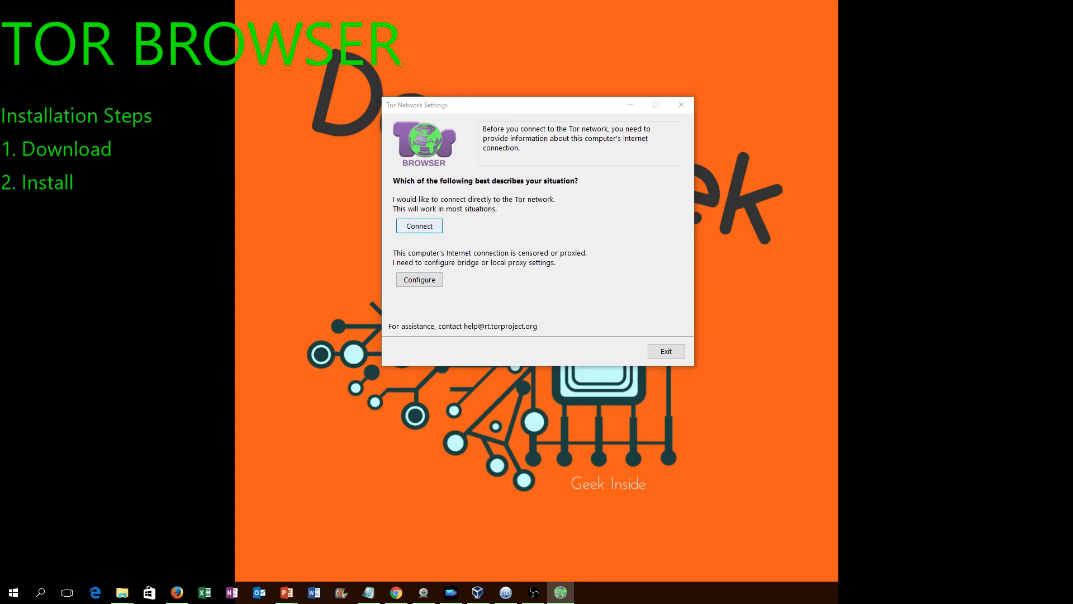
click(418, 226)
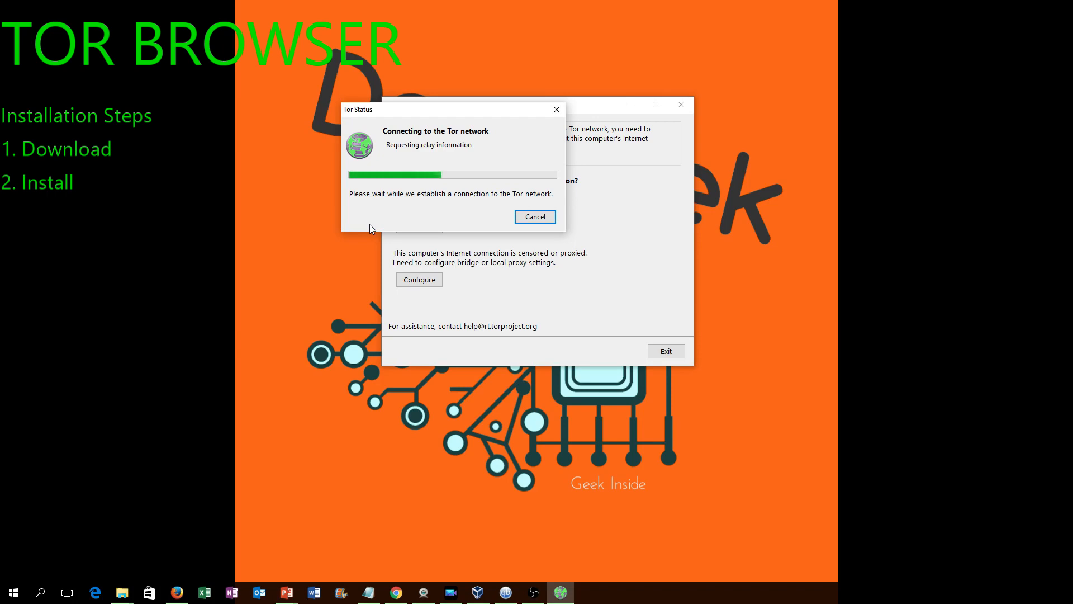
mouse_move(436, 106)
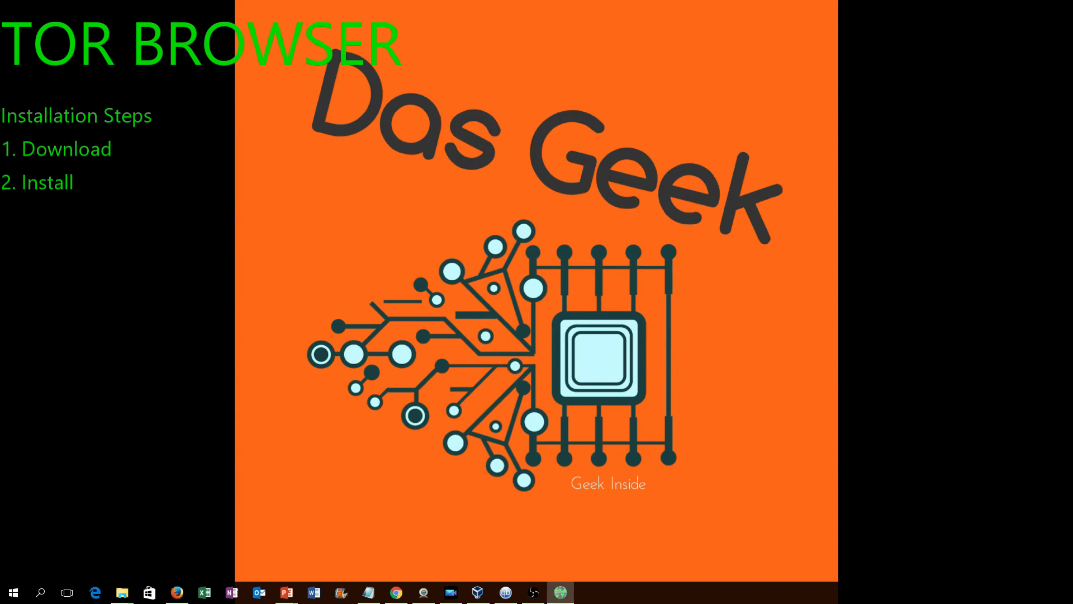
- Maximize the Tor Browser window and load google.com from the address bar
click(560, 592)
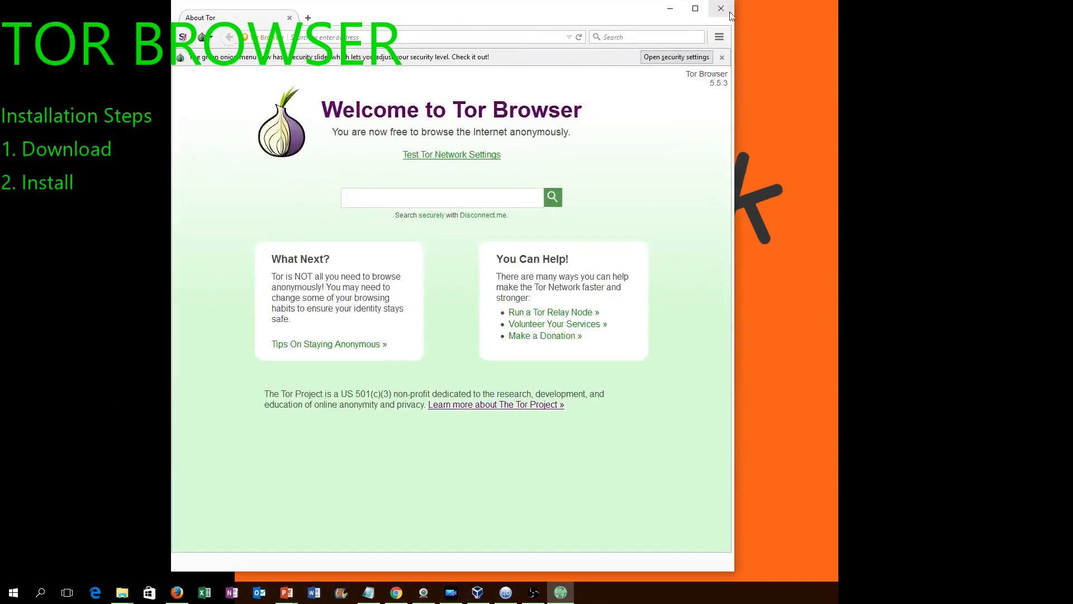
click(694, 8)
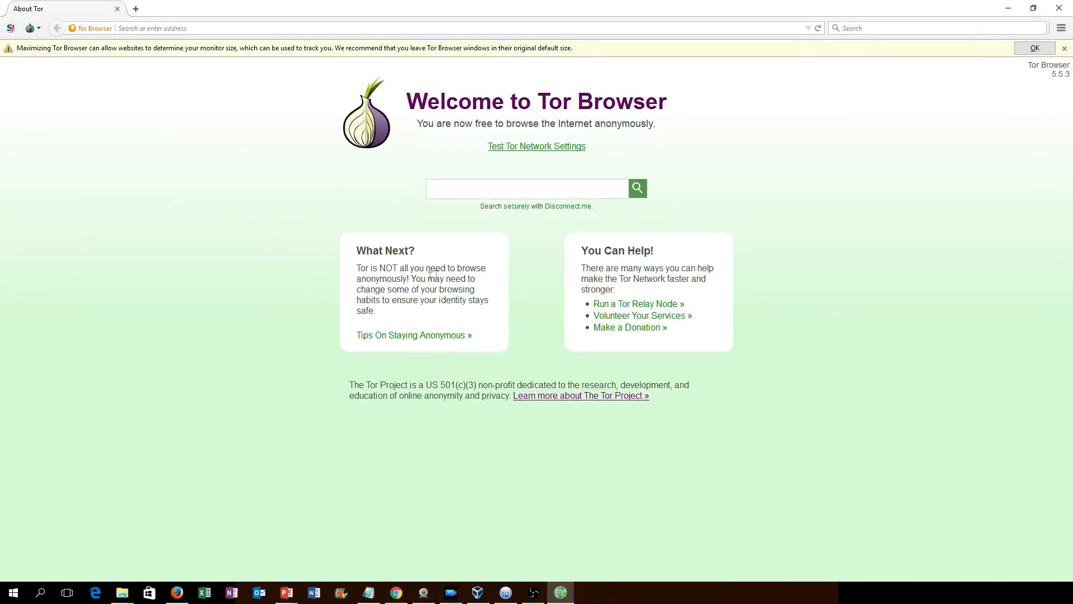
mouse_move(631, 298)
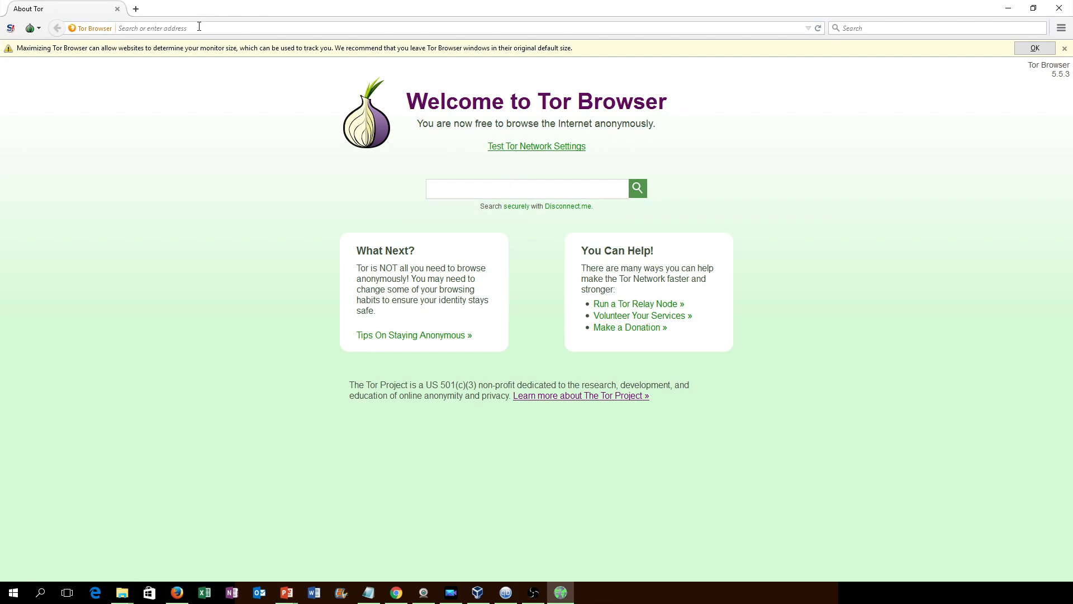
mouse_move(297, 112)
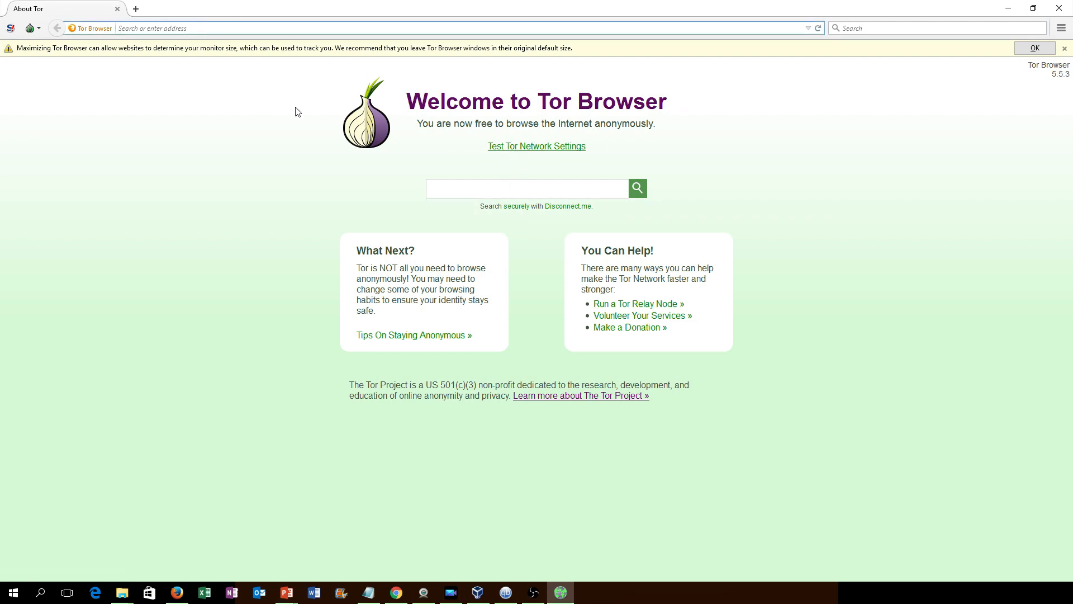
text(m)
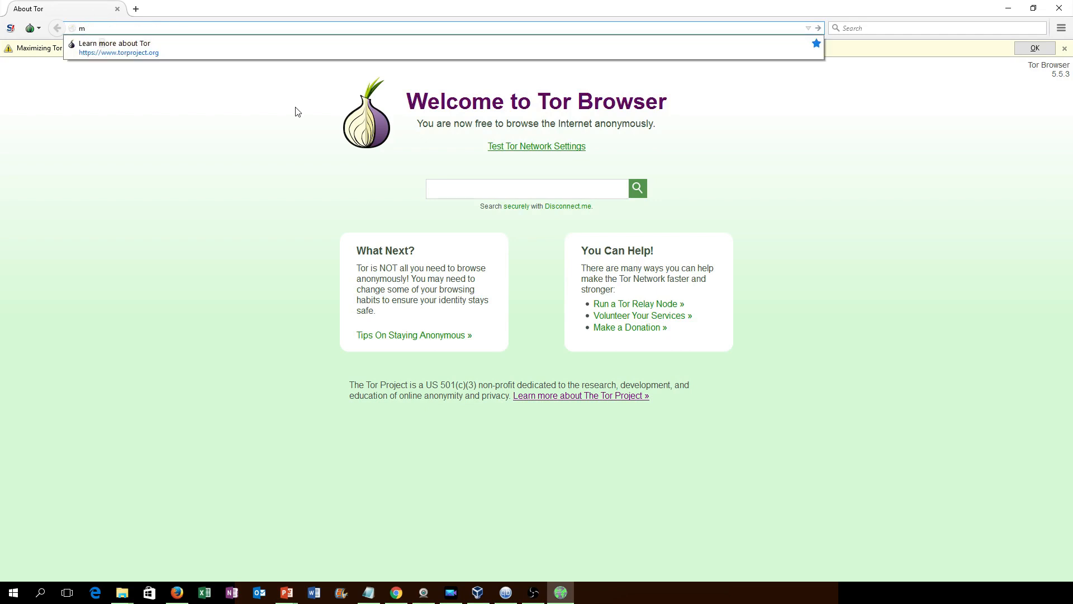
click(527, 188)
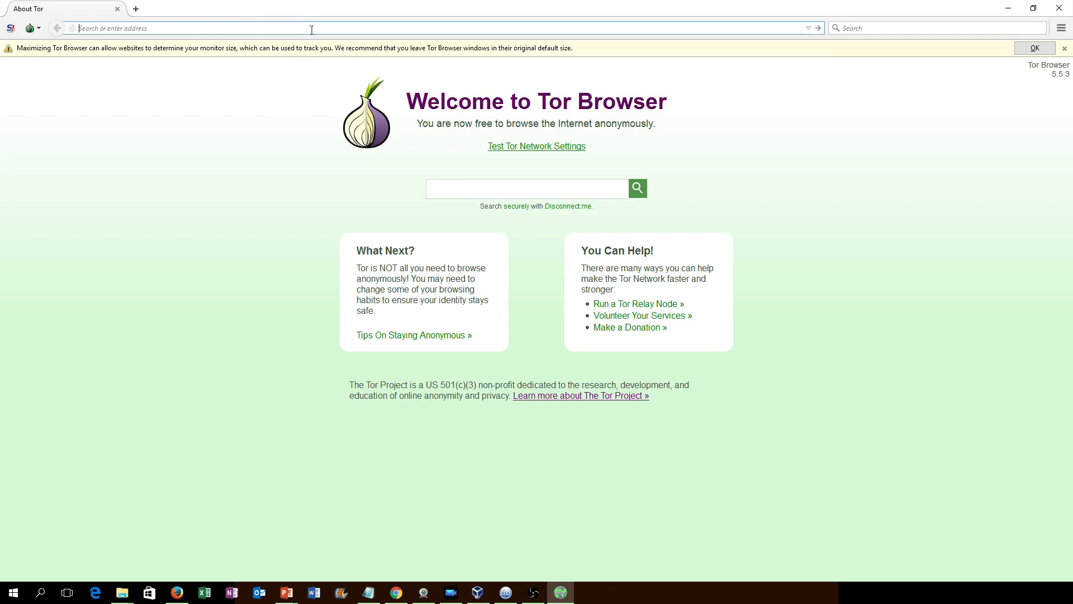
text(google.com)
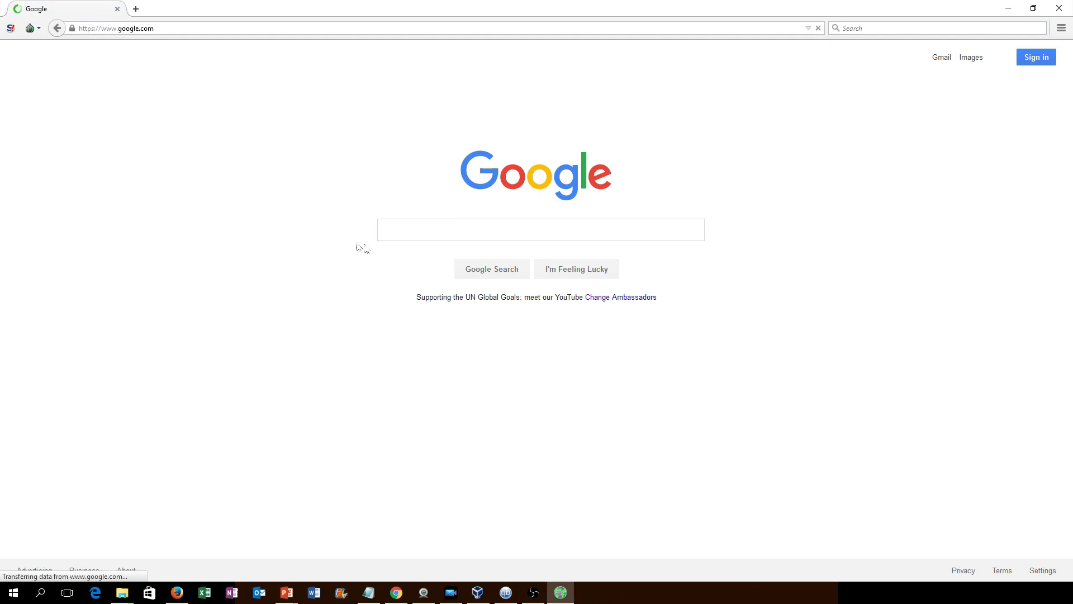
- Search Google for 'myip', pass the captcha, and open the whatismyipaddress.com result
text(myip)
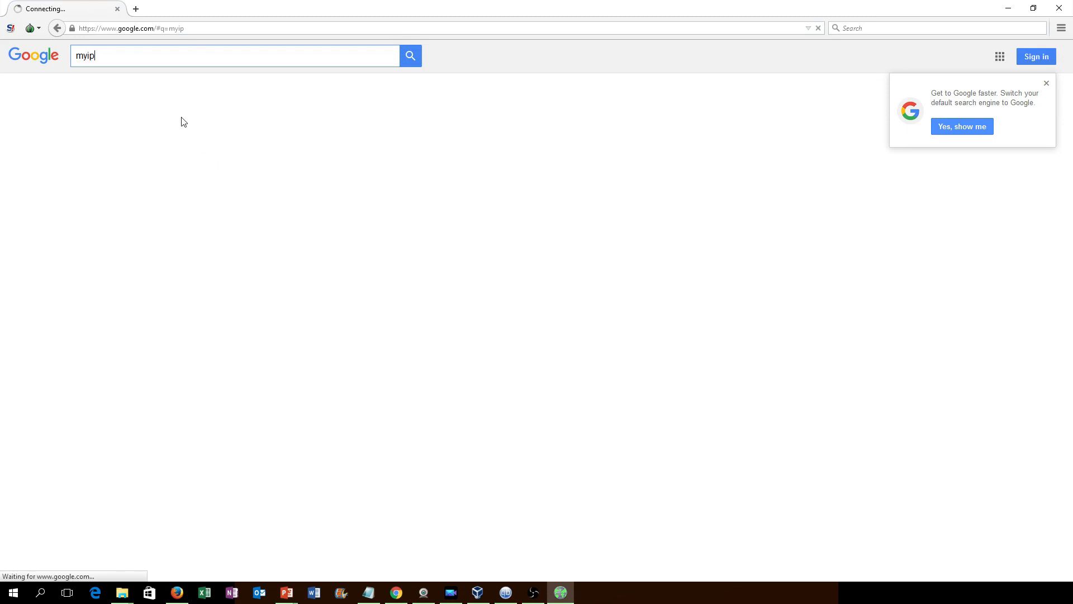
mouse_move(204, 140)
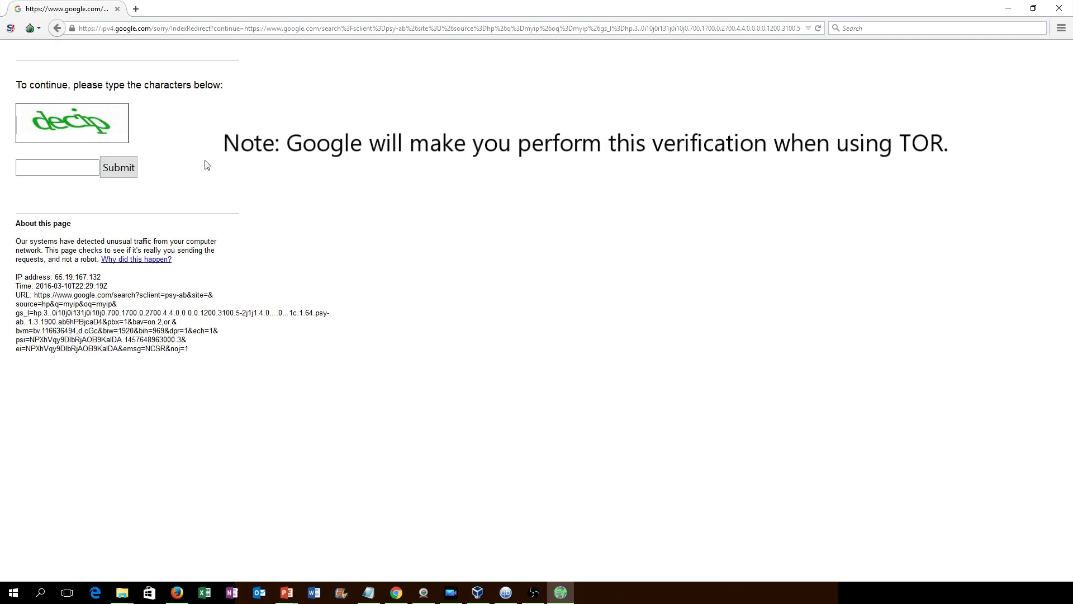
mouse_move(180, 198)
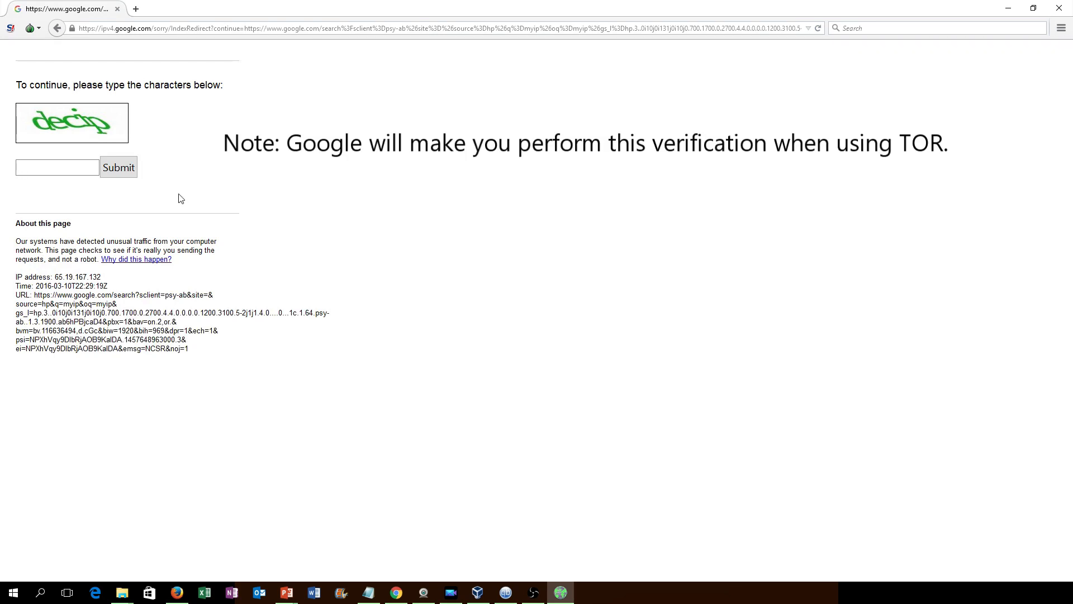
mouse_move(182, 174)
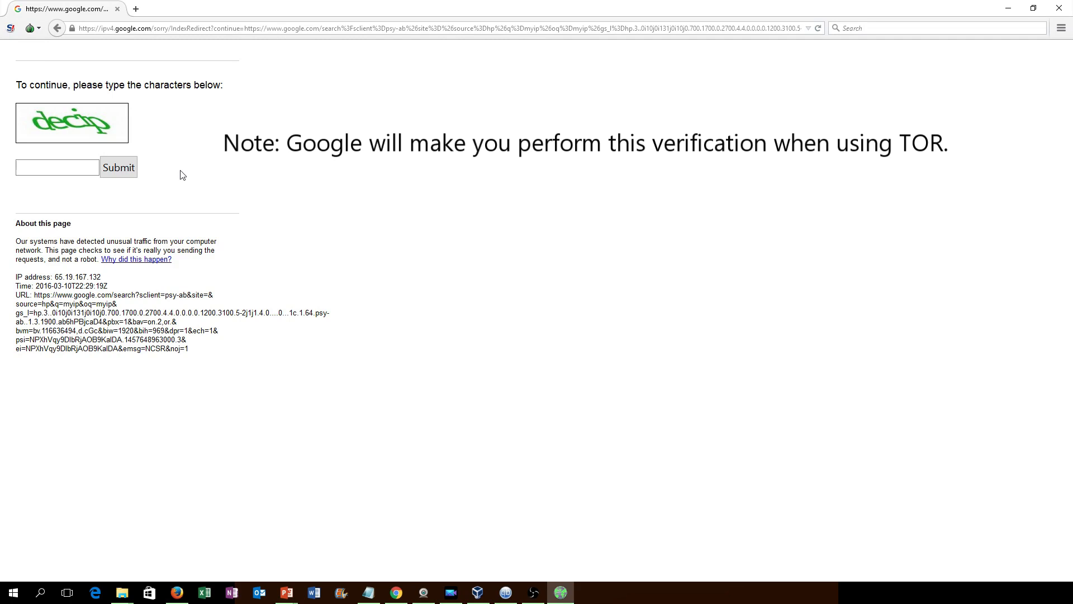
text(decip[)
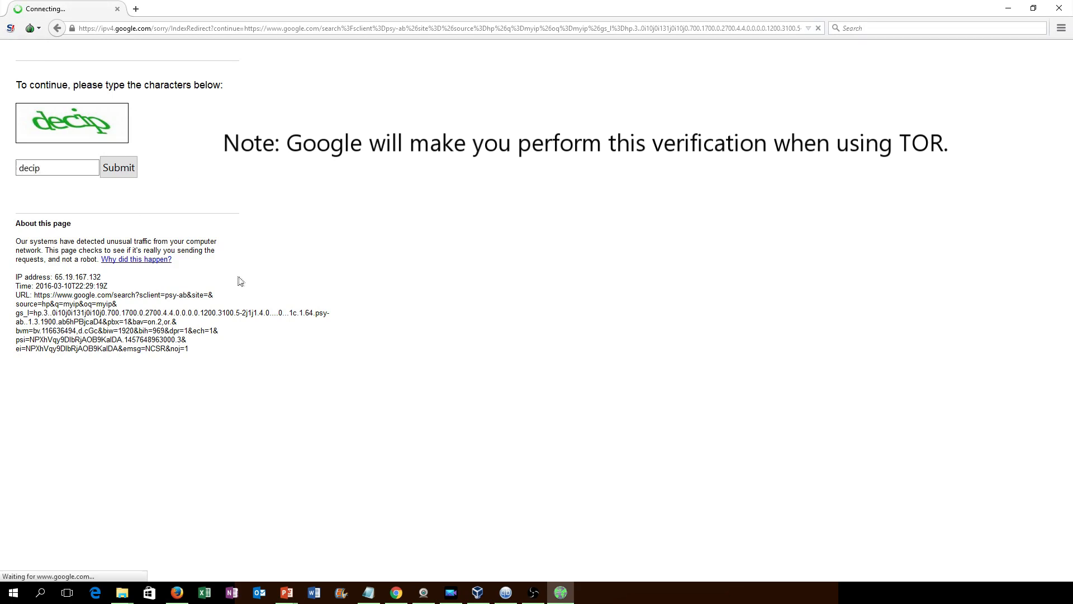
click(117, 168)
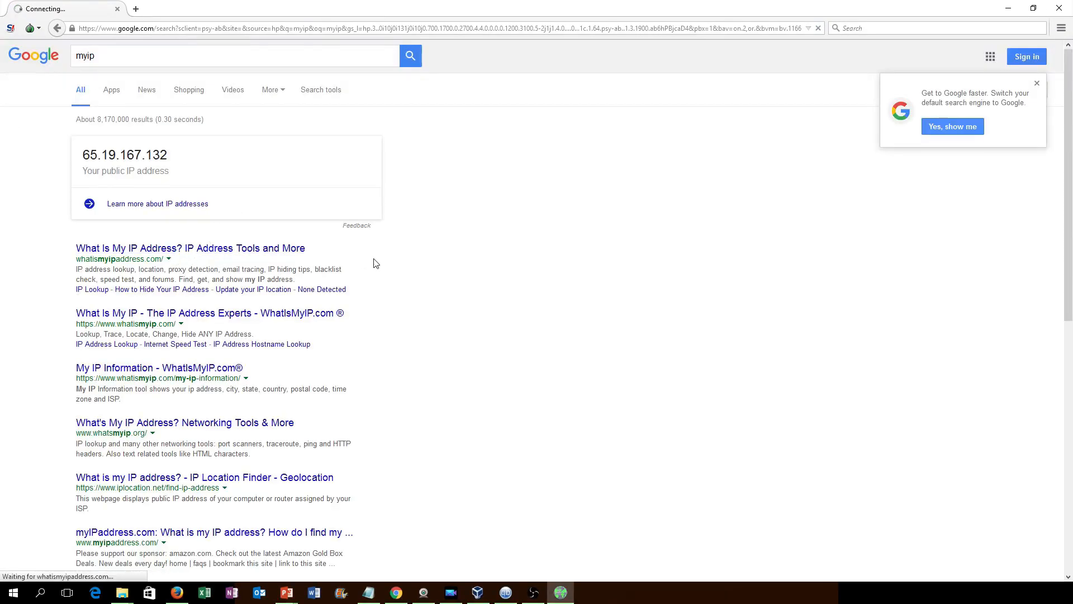
click(190, 247)
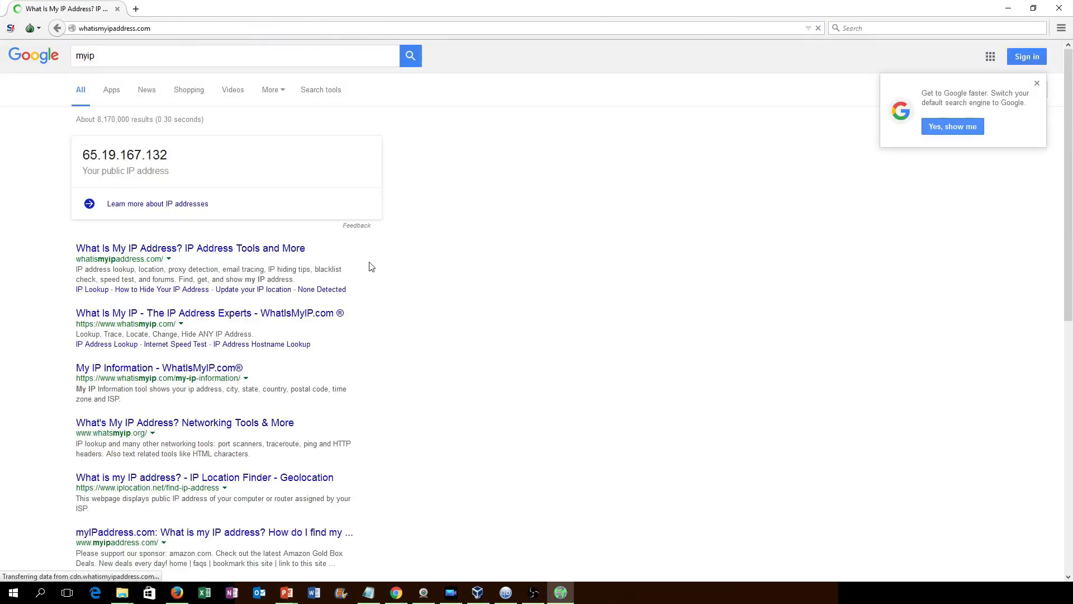
click(190, 248)
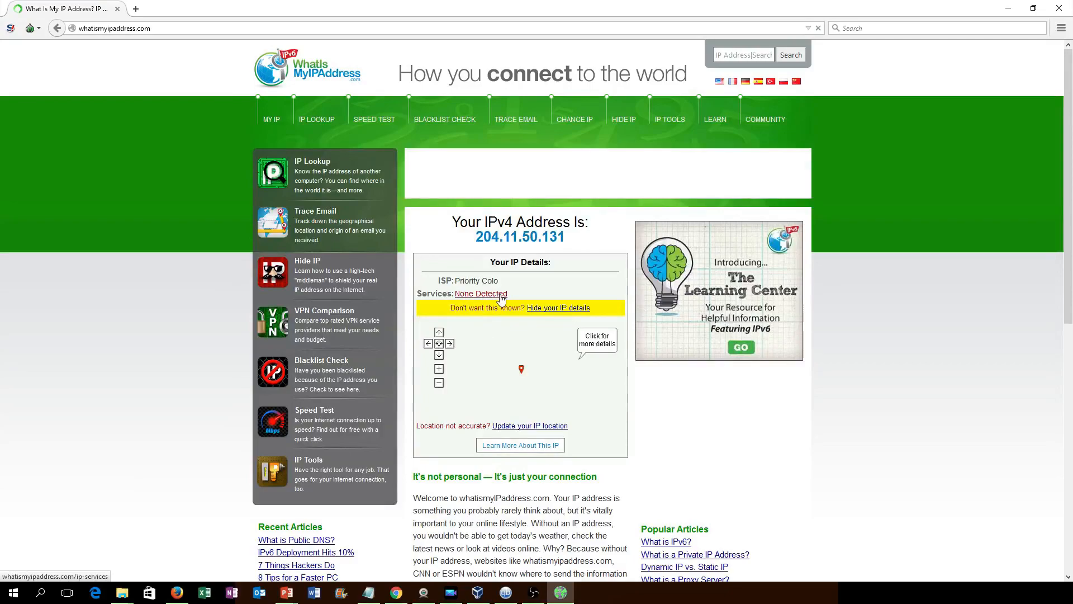
- Confirm the tails storage settings with the Tails ISO and boot the tails machine
scroll(down, 3)
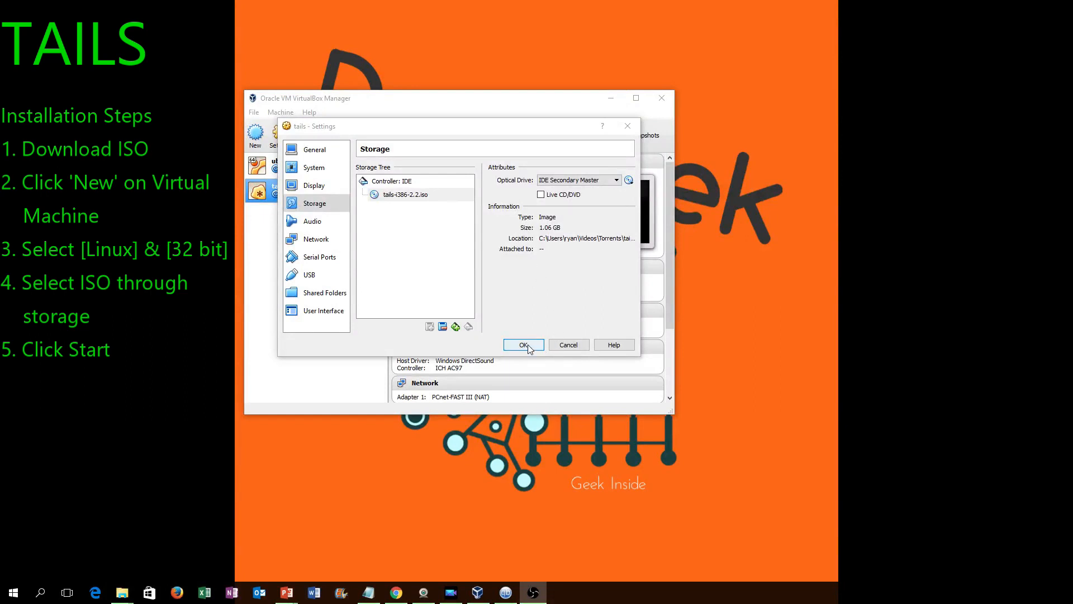
click(524, 344)
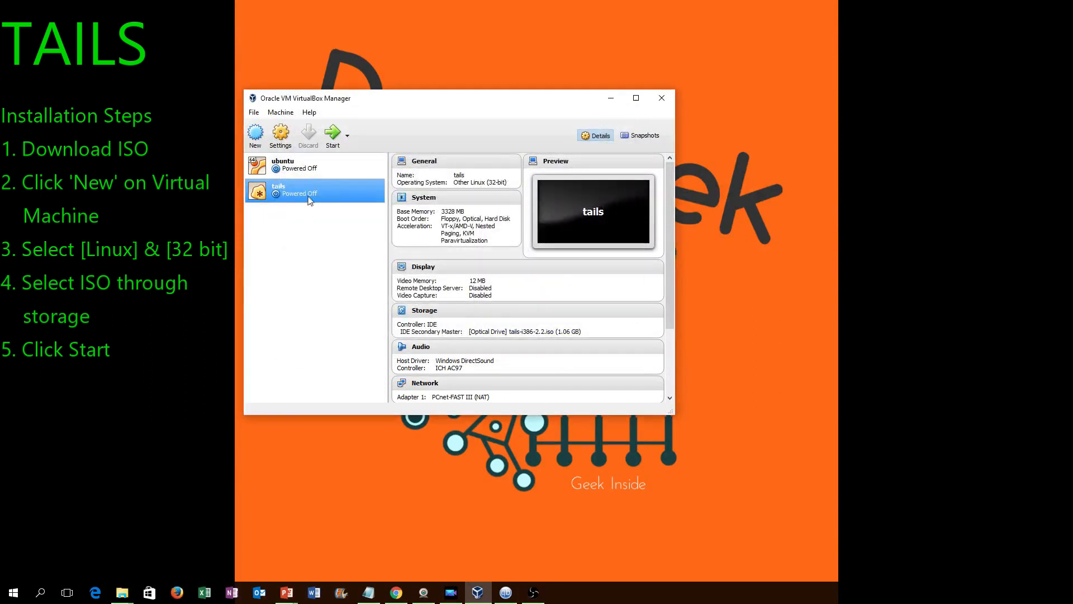
mouse_move(332, 134)
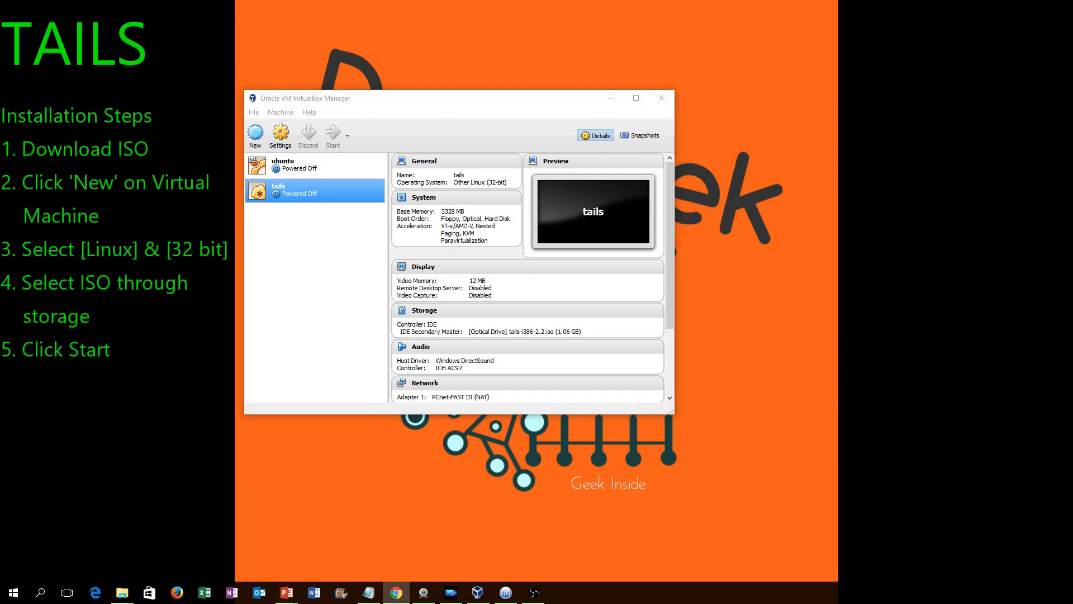
click(333, 135)
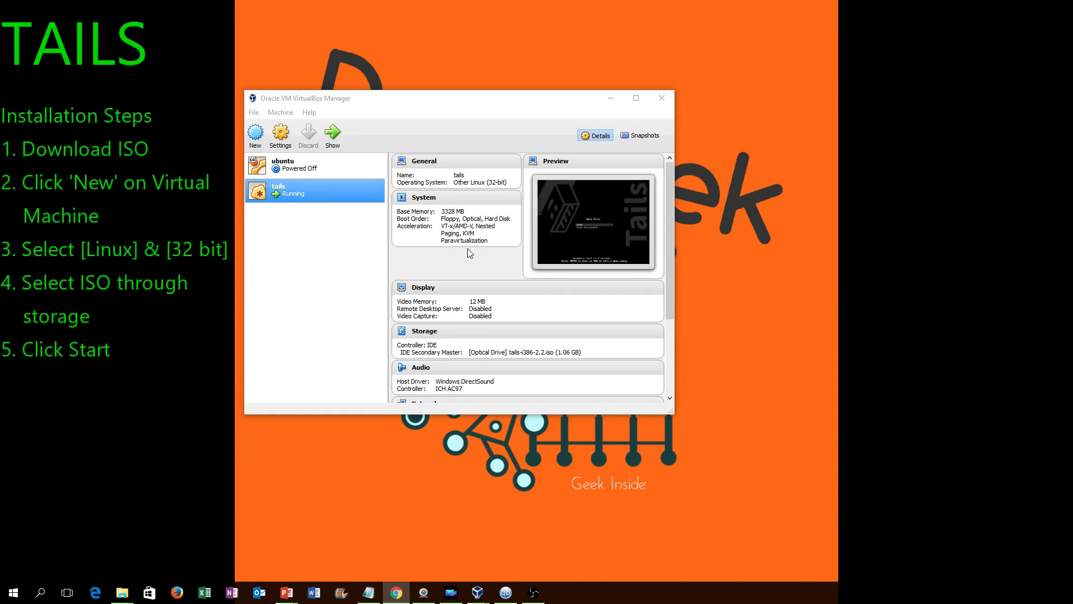
mouse_move(468, 253)
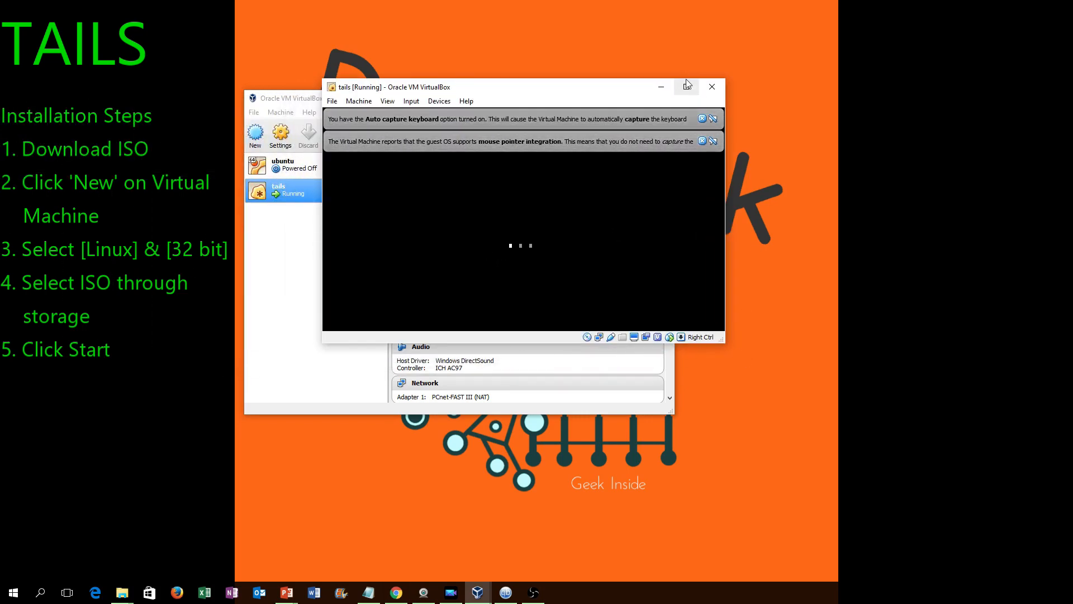
- Get past the Welcome to Tails screen and start Tor Browser before Tor is ready
click(686, 86)
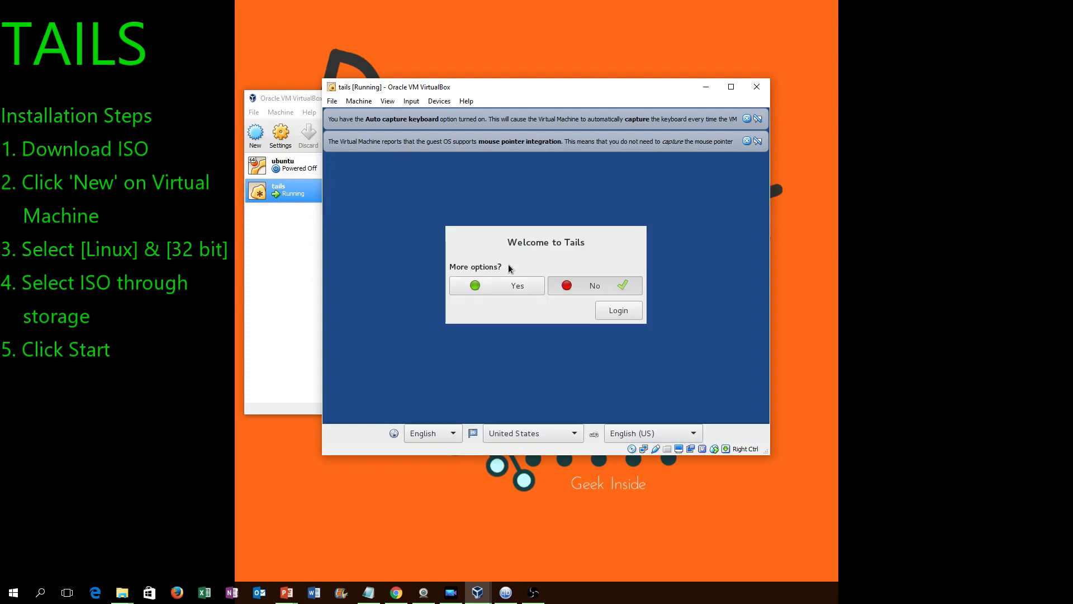
mouse_move(521, 269)
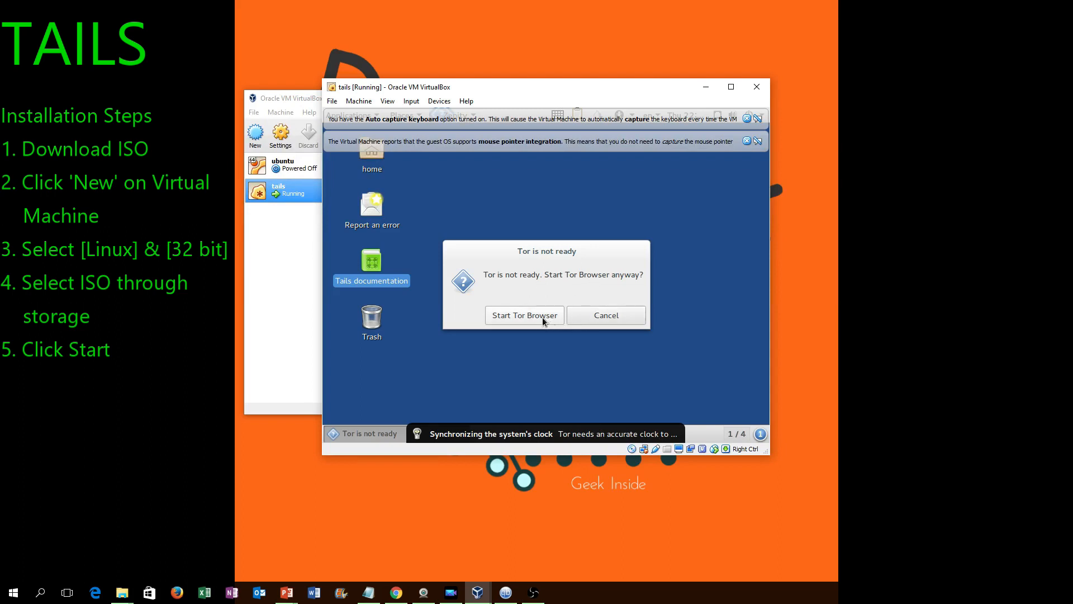
click(605, 314)
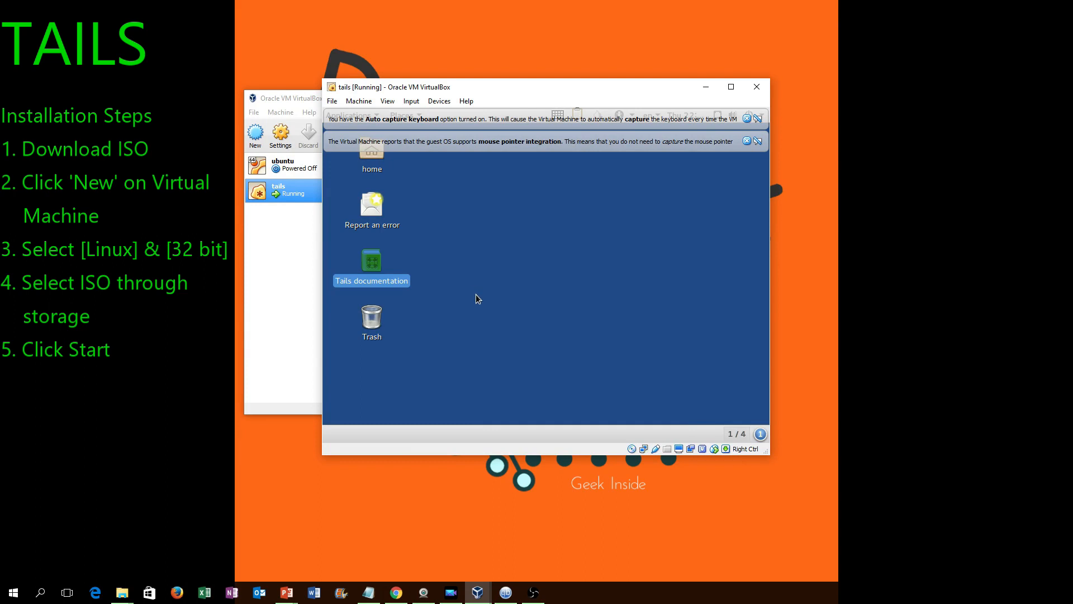
mouse_move(427, 290)
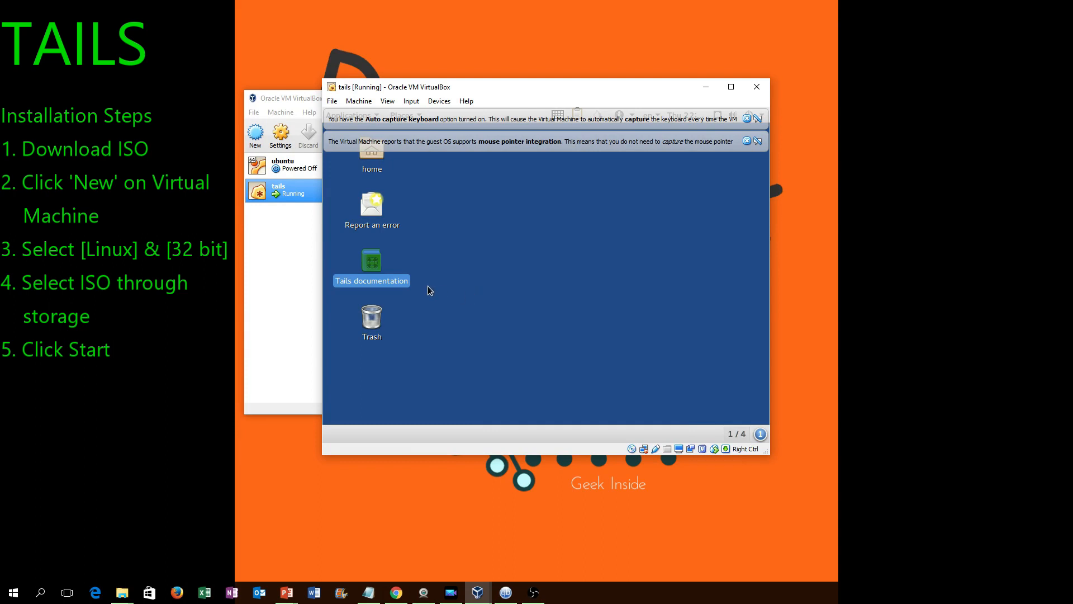
mouse_move(606, 245)
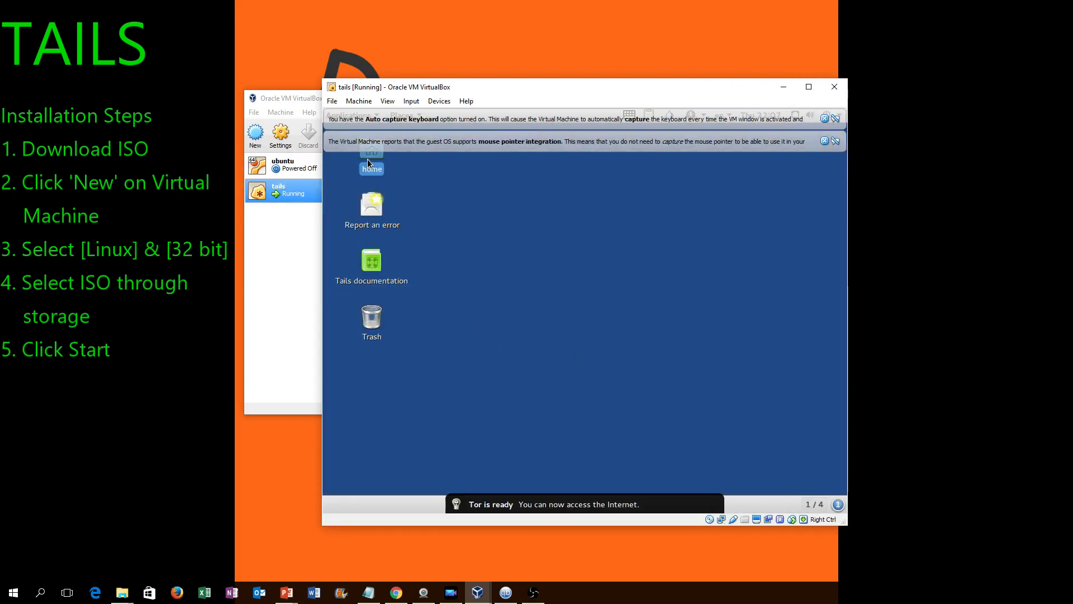
- Launch Tor Browser from the Tails home folder and load google.com
double_click(371, 154)
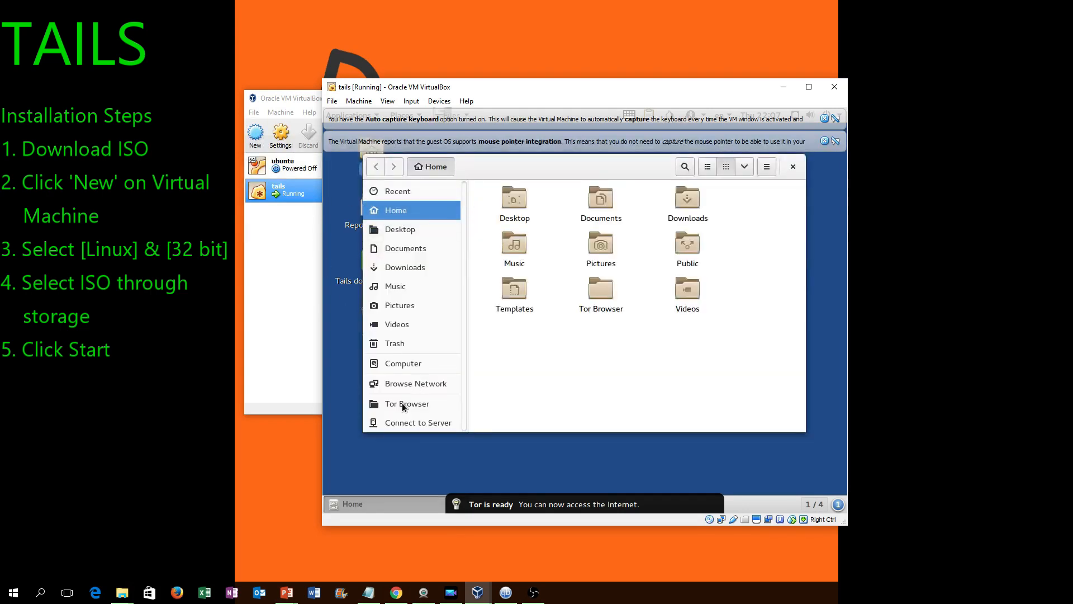
click(406, 403)
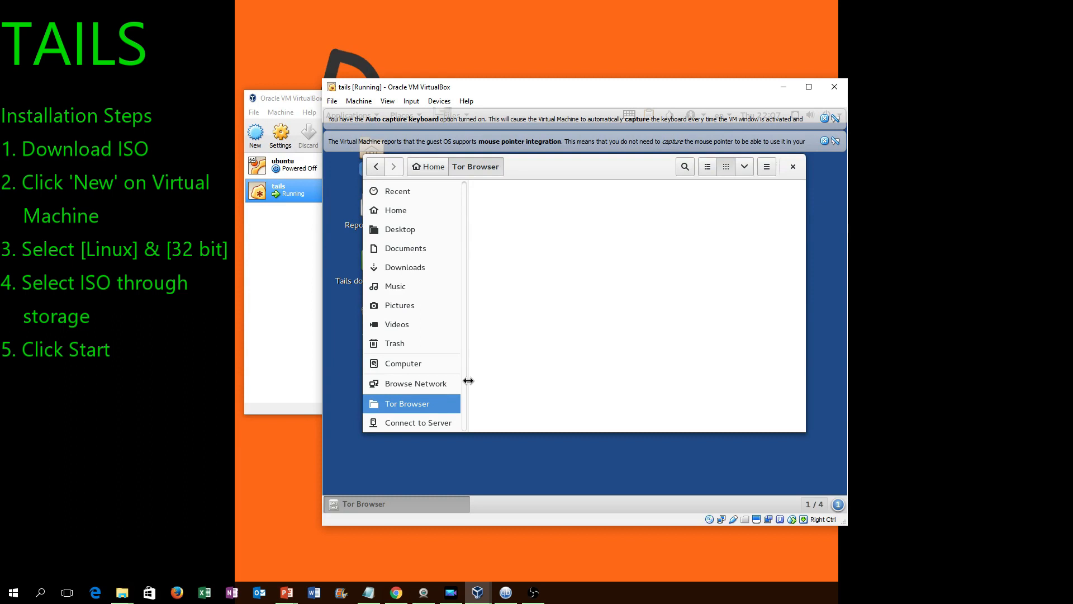
click(396, 210)
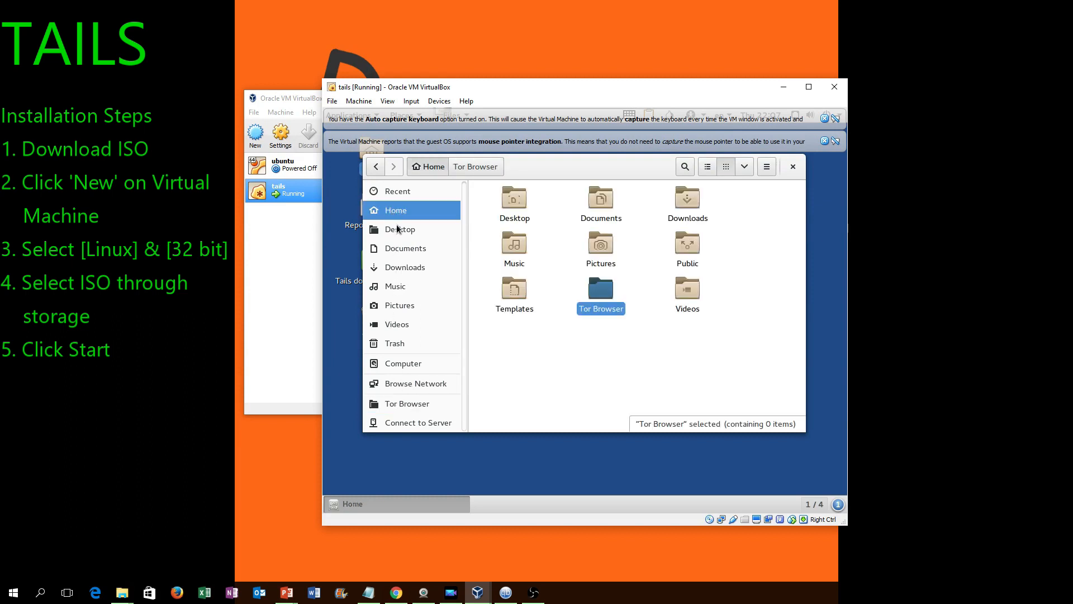
click(793, 167)
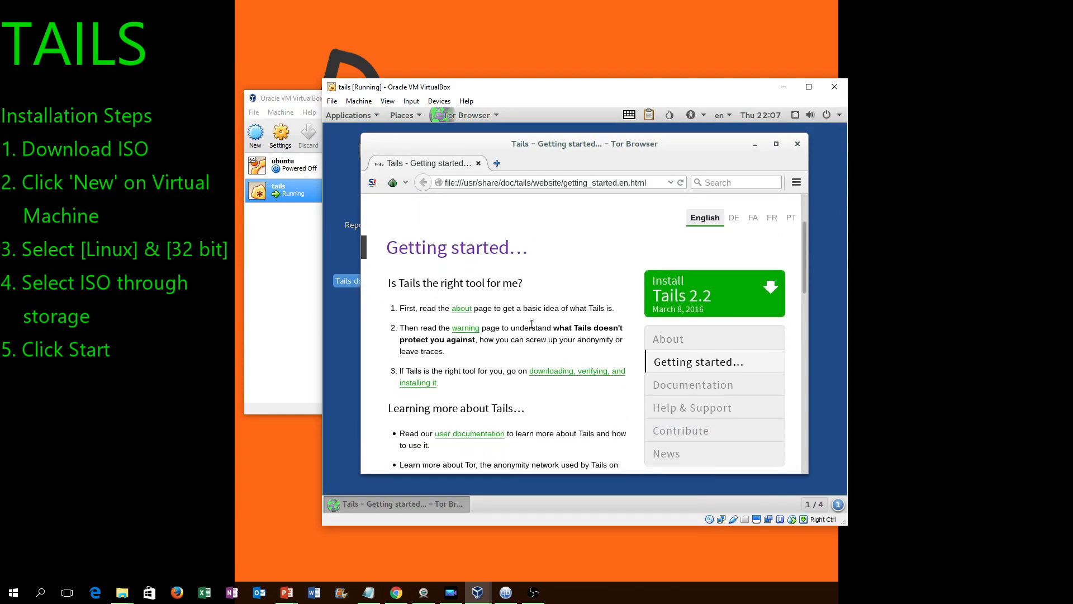
scroll(down, 3)
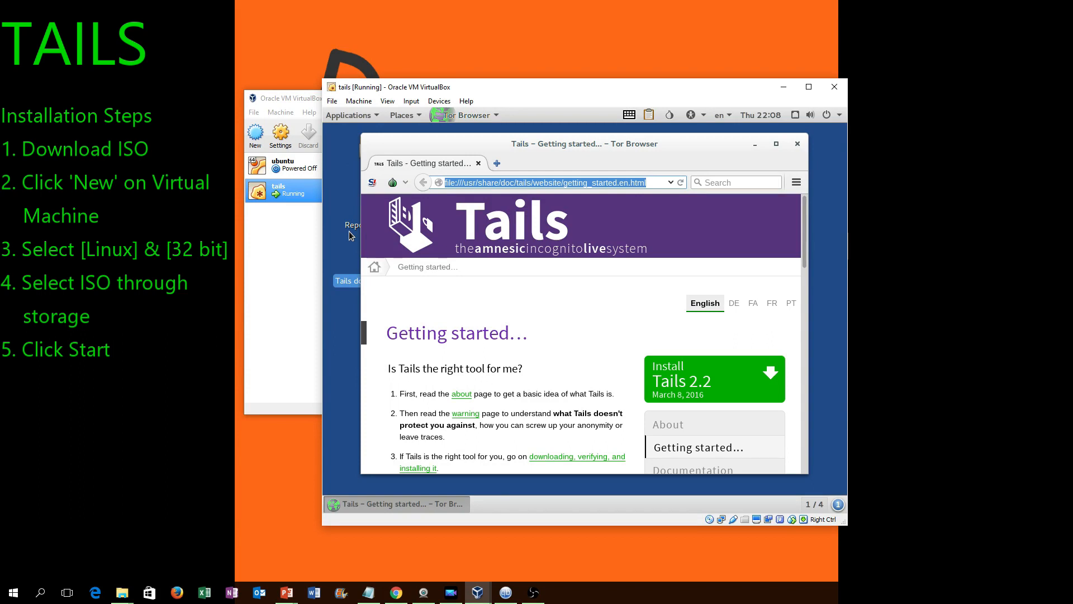
text(google.com)
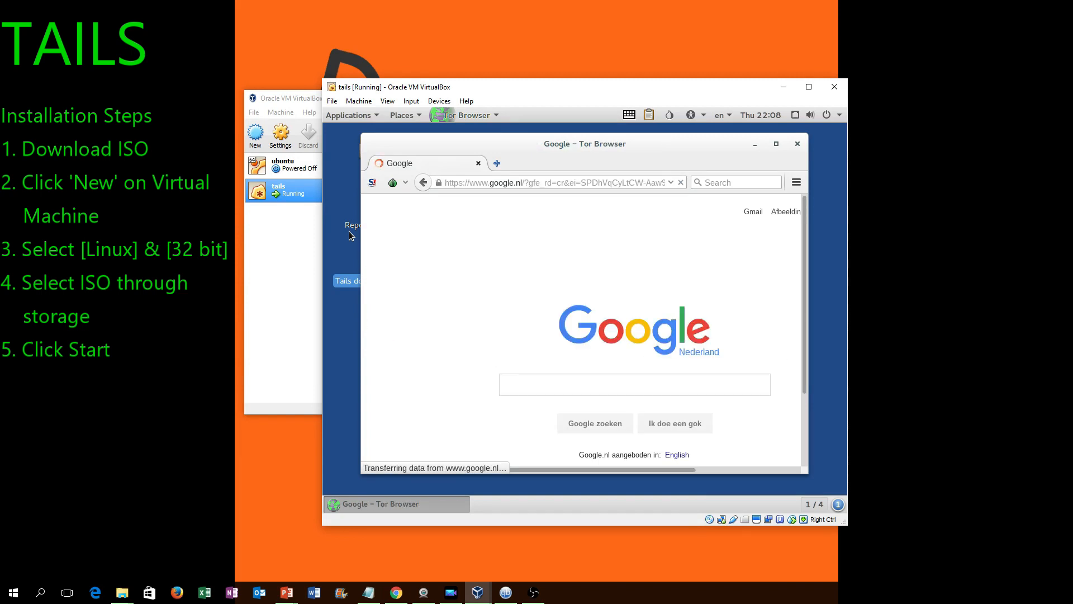
- Search Google for 'myip' inside Tails and open an IP address lookup result
click(634, 383)
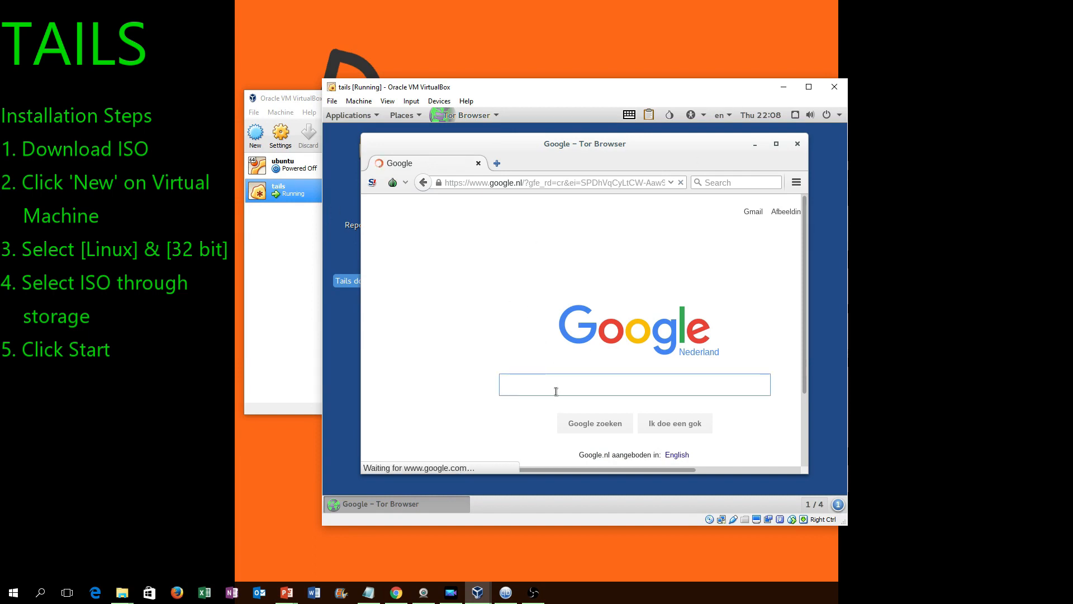
text(myip)
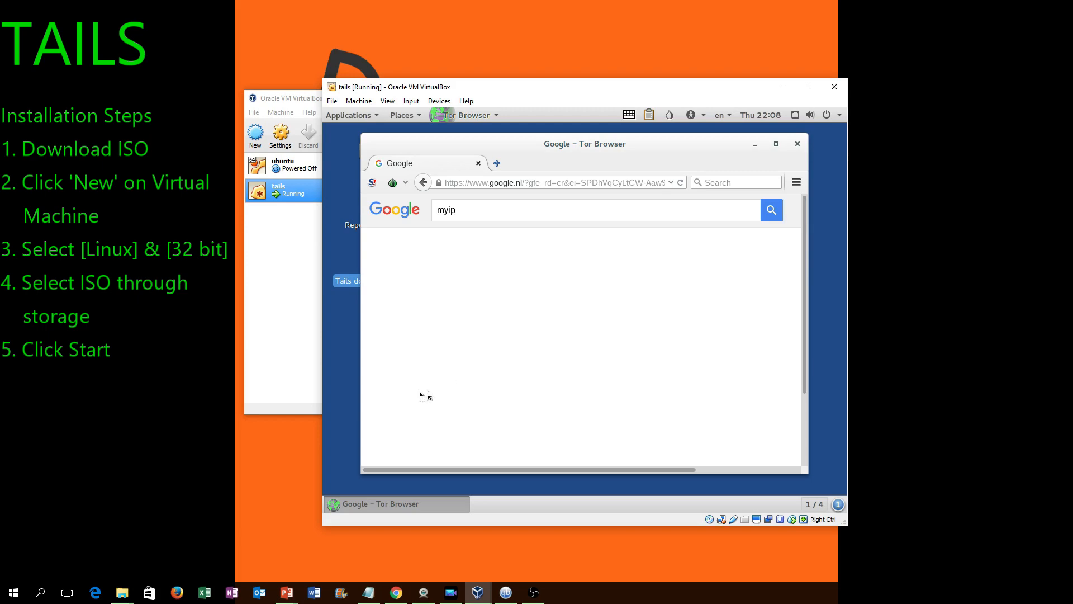
click(771, 210)
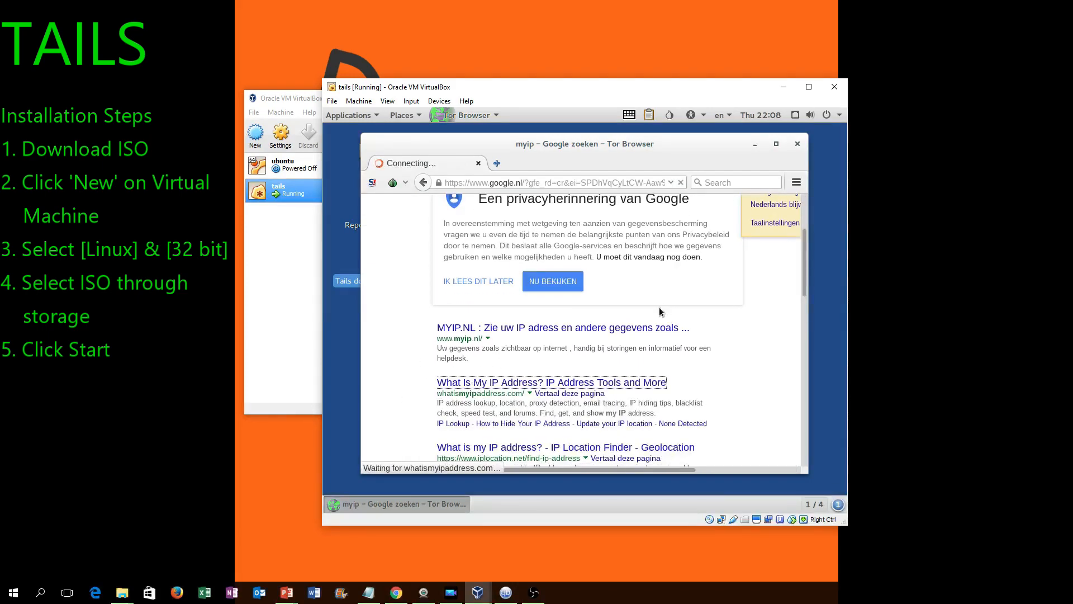
click(549, 382)
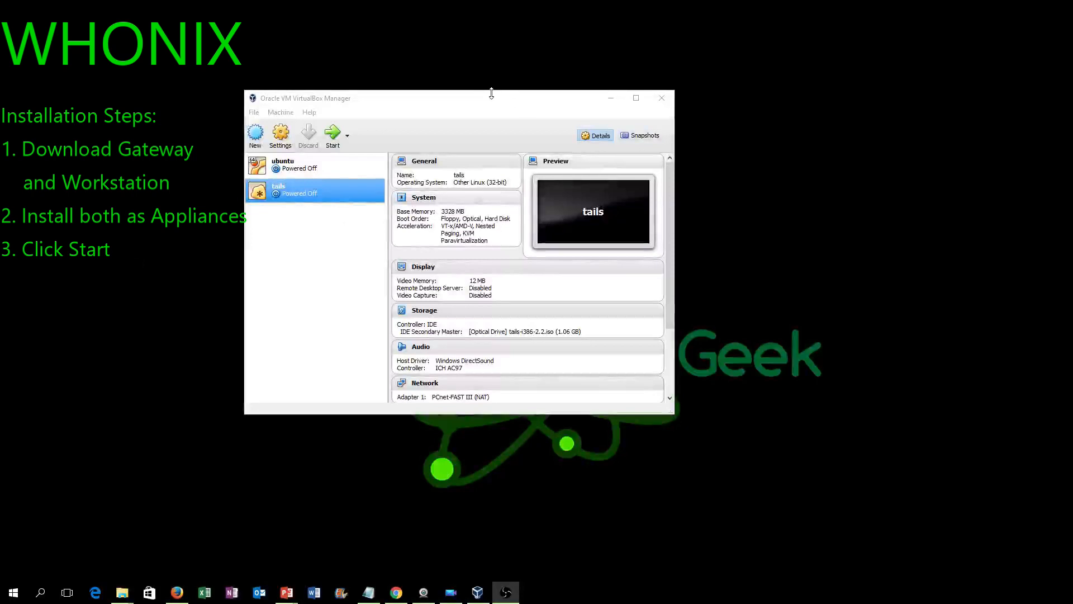
- Select Whonix-Gateway-12.0.0.3.2.ova as the appliance to import
click(253, 112)
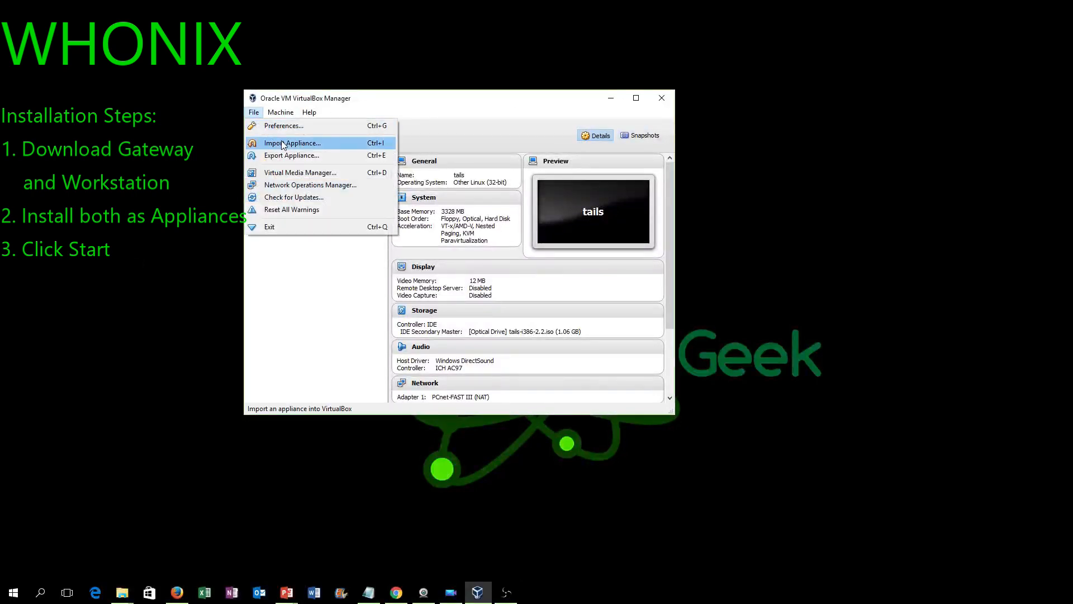
click(293, 142)
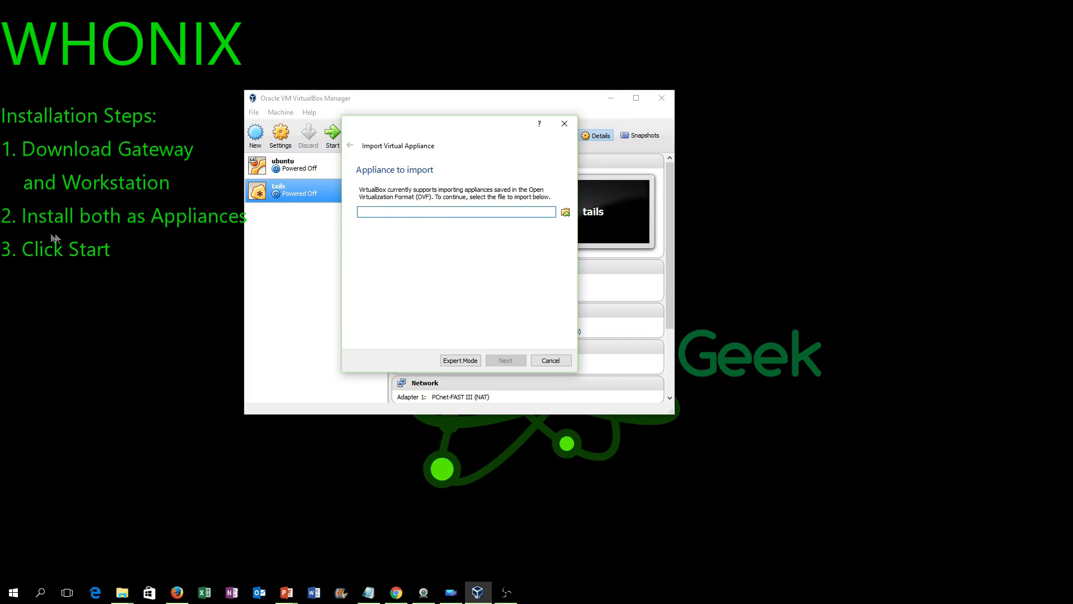
click(457, 211)
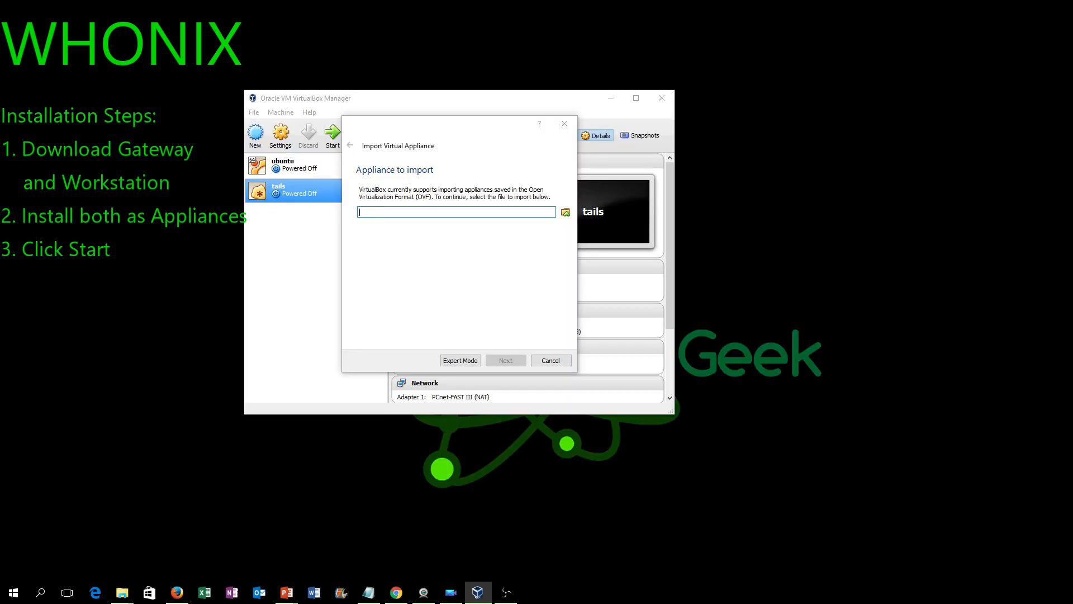
click(565, 212)
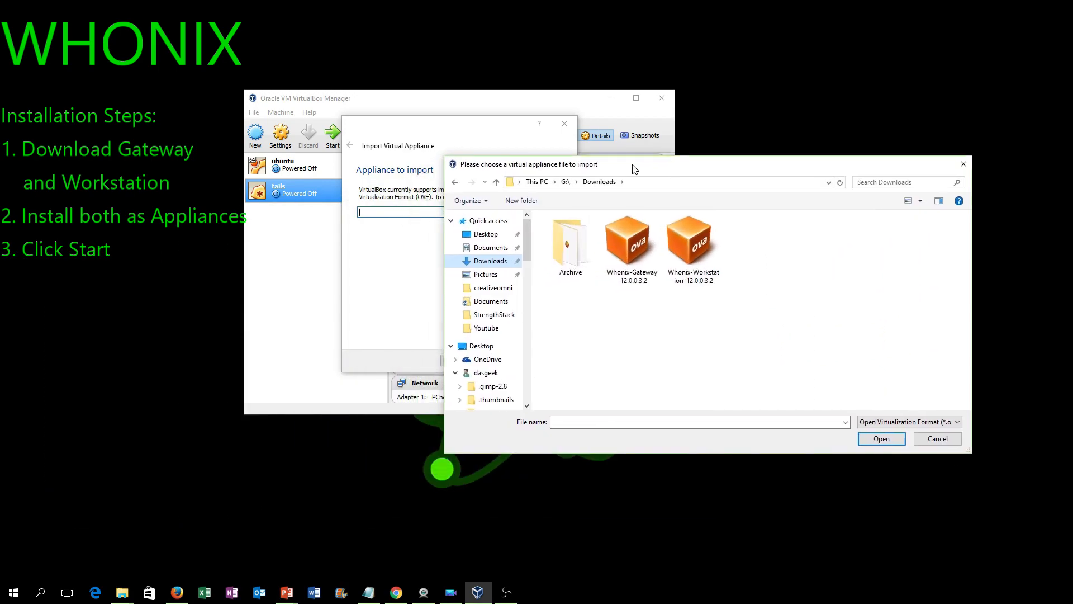
click(630, 243)
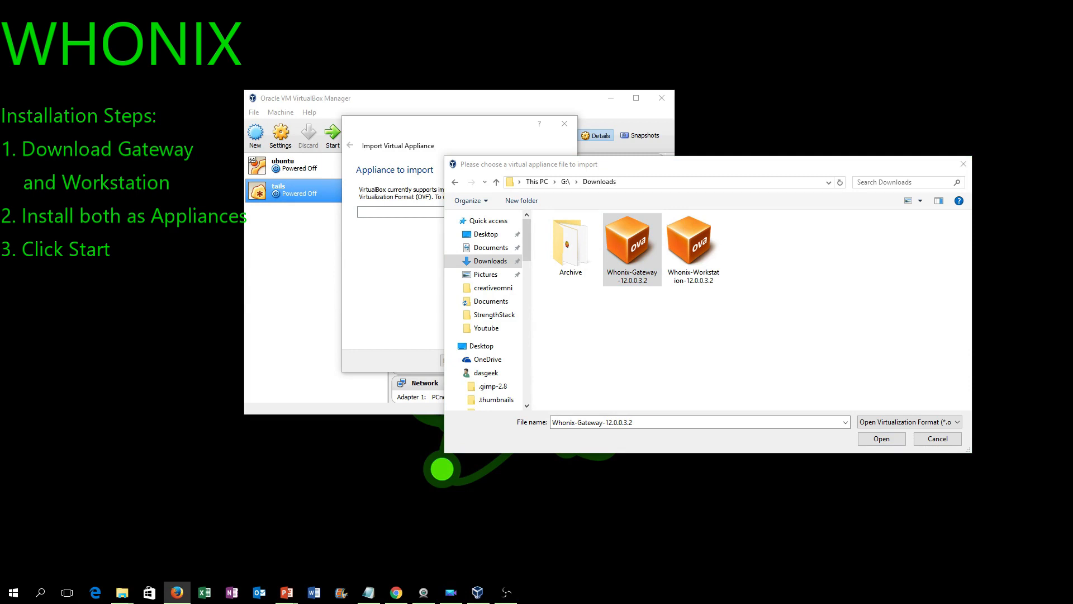
mouse_move(955, 451)
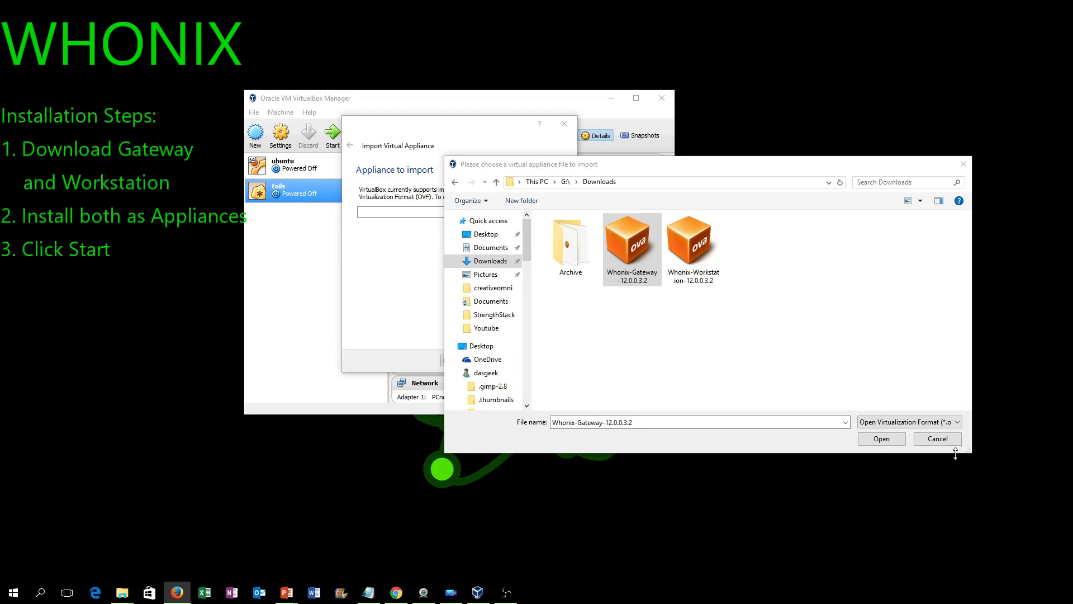
click(880, 438)
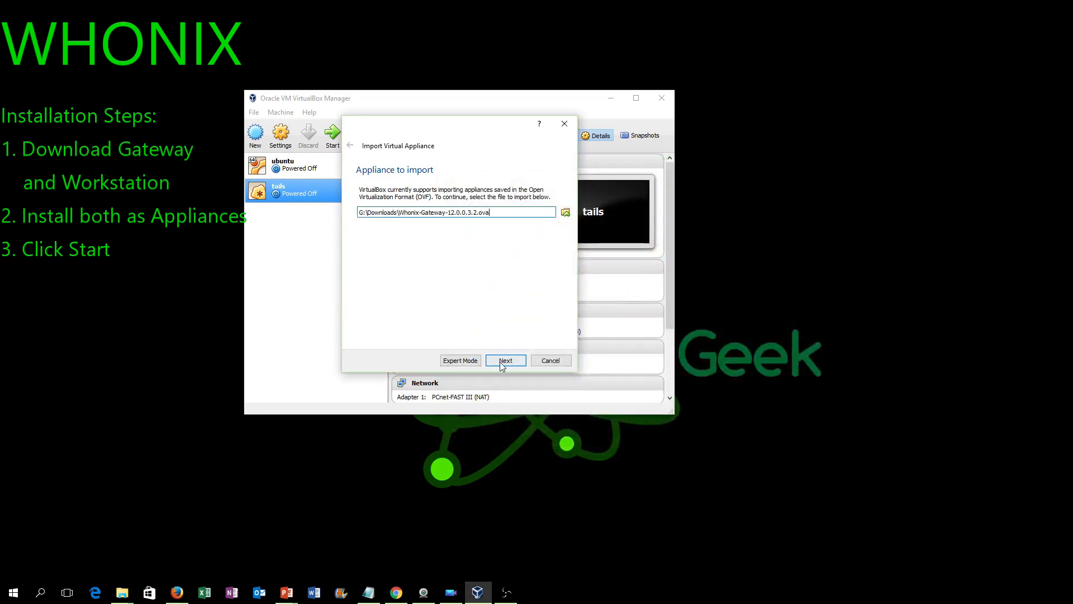
- Import the Whonix-Gateway appliance, accepting its license agreement
click(505, 360)
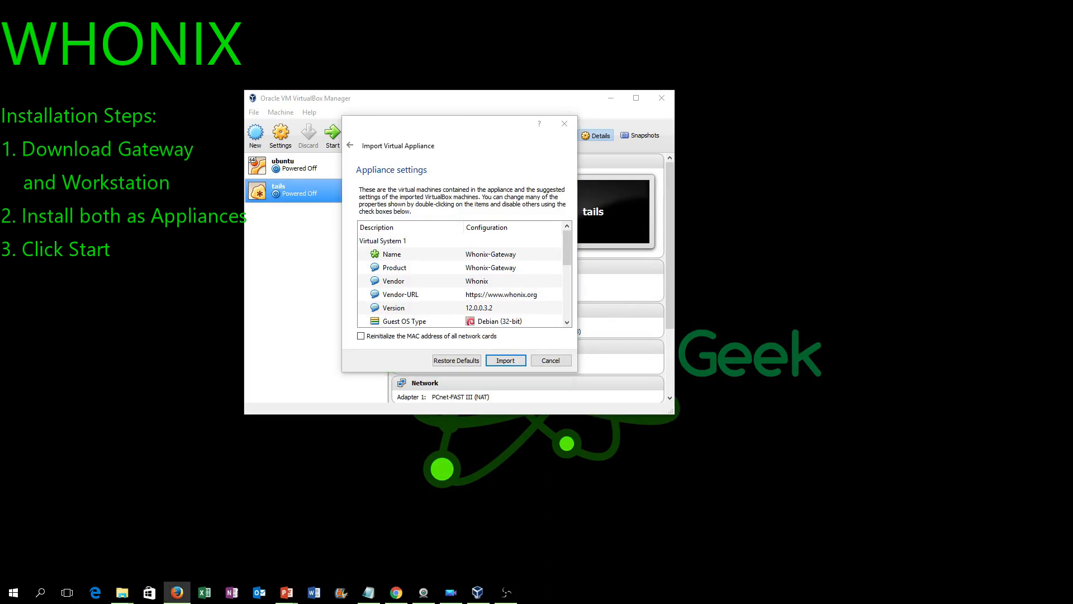
click(505, 360)
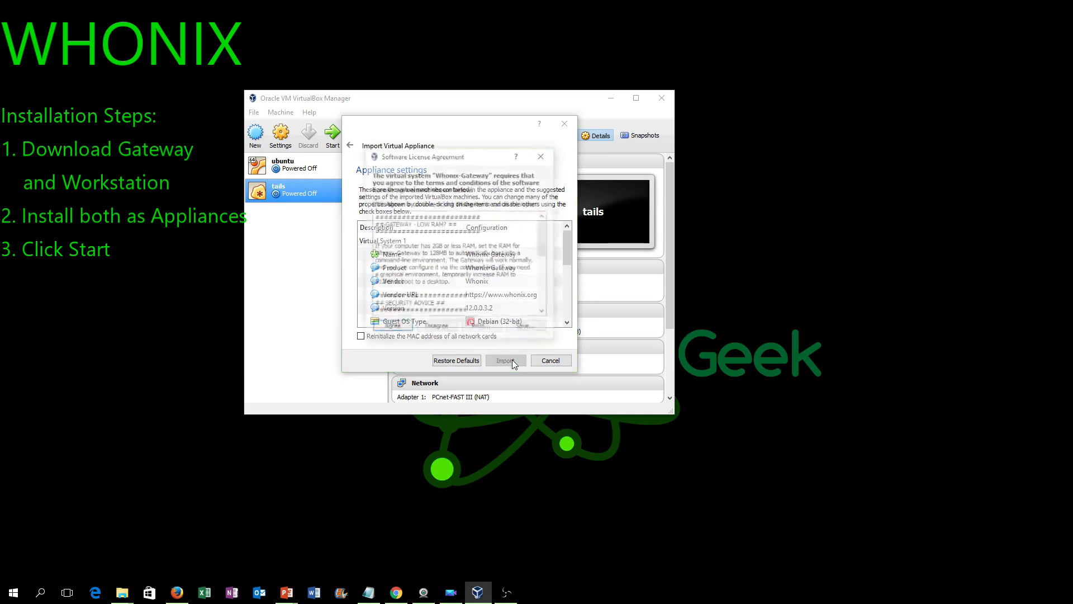
click(505, 360)
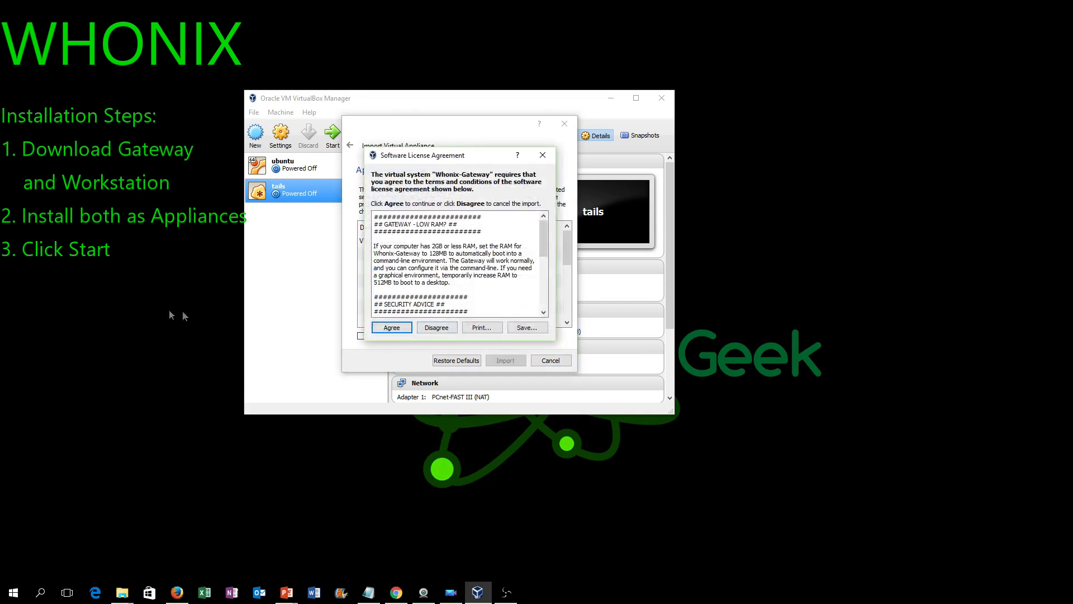
click(390, 327)
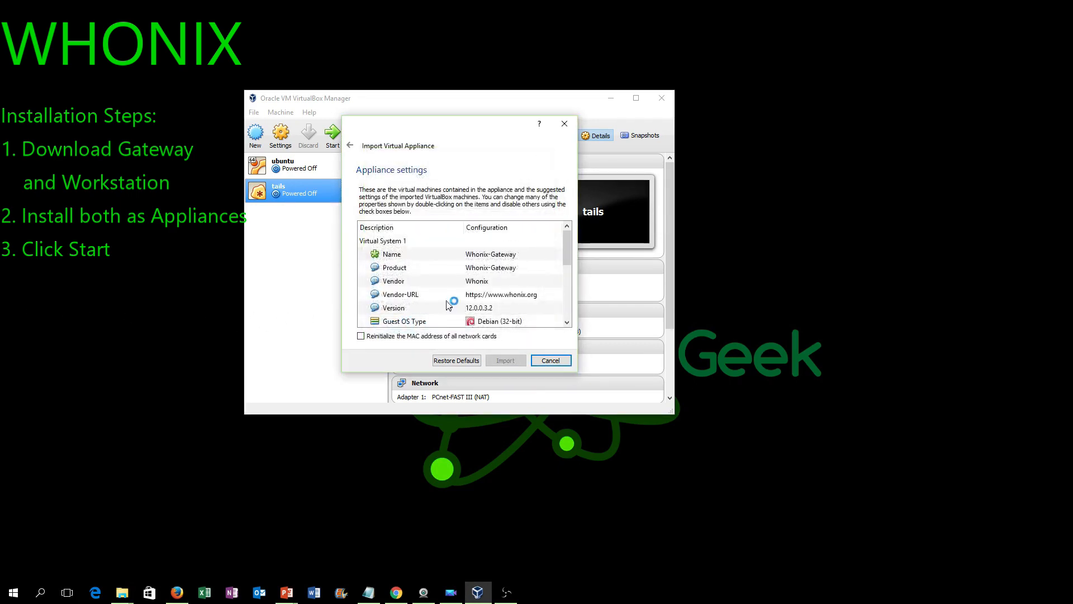
click(505, 360)
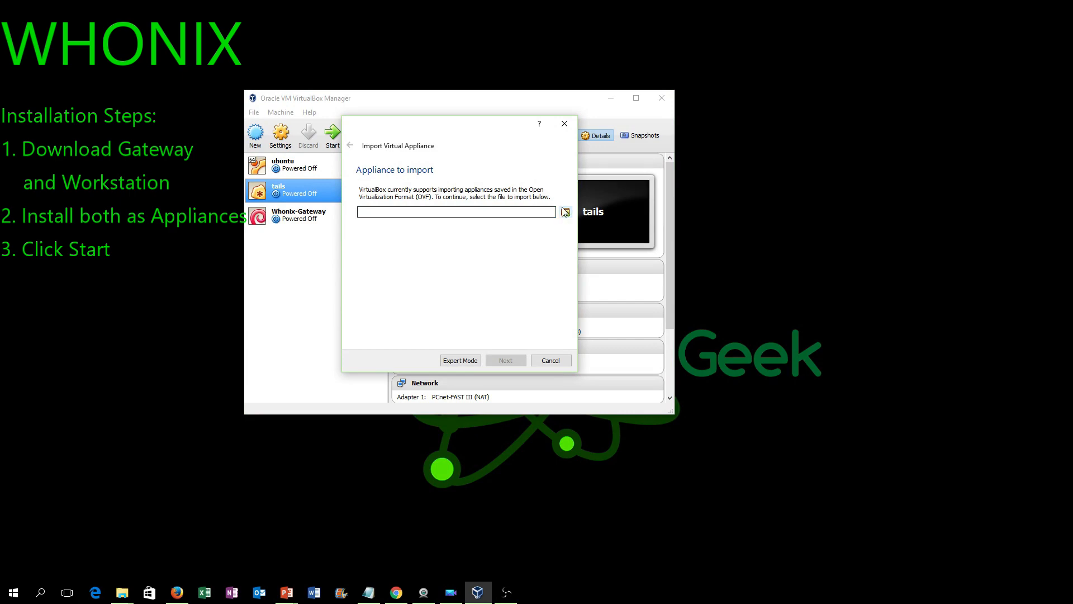
mouse_move(549, 234)
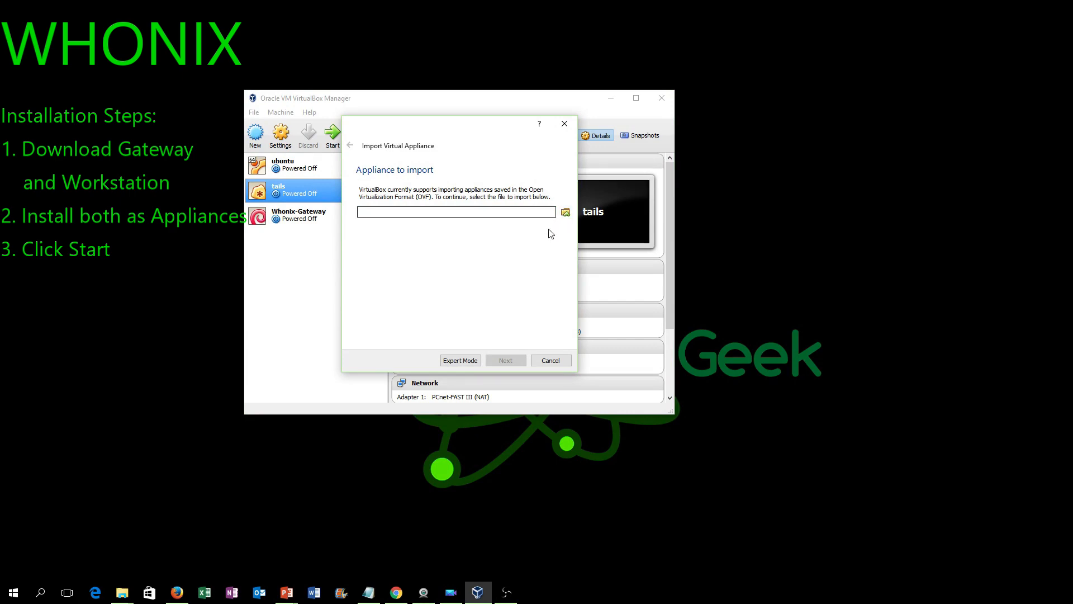
- Import G:\Downloads\Whonix-Workstation-12.0.0.3.2.ova, accepting its license agreement
click(564, 212)
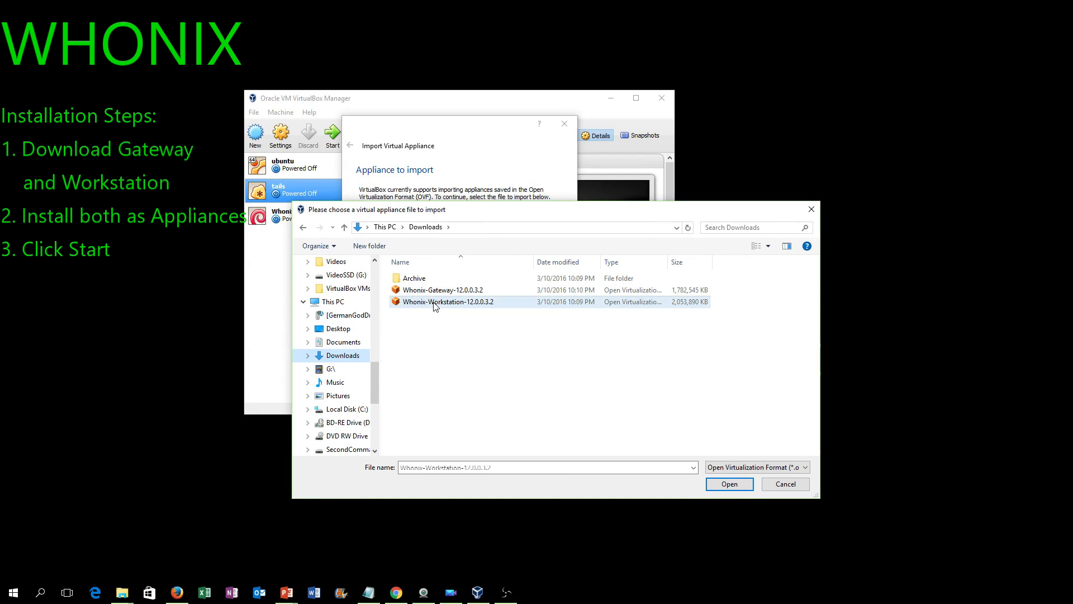
click(729, 484)
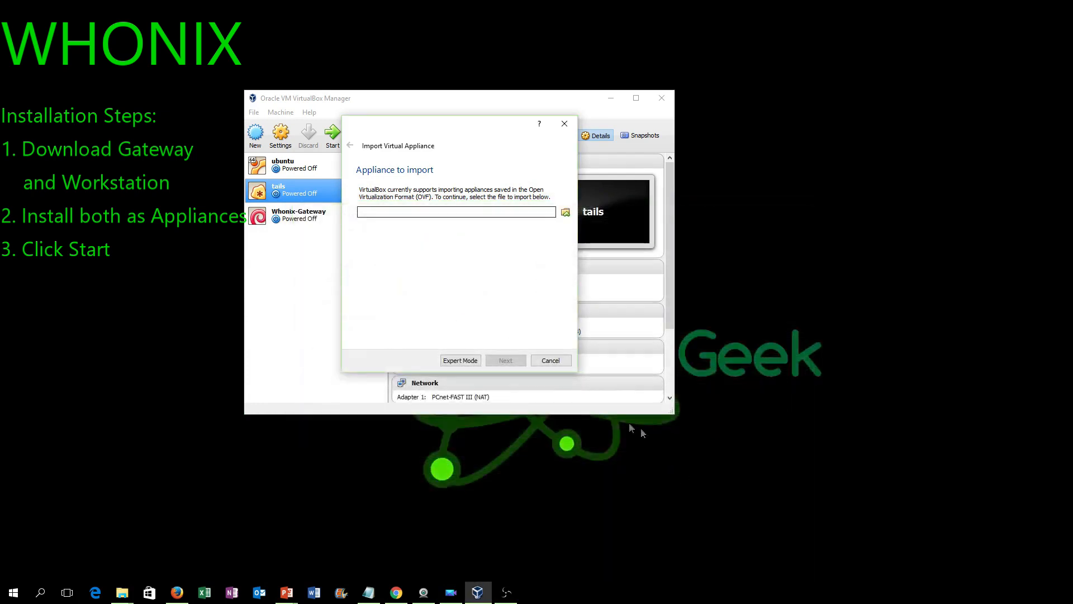
text(G:\Downloads\Whonix-Workstation-12.0.0.3.2.ova)
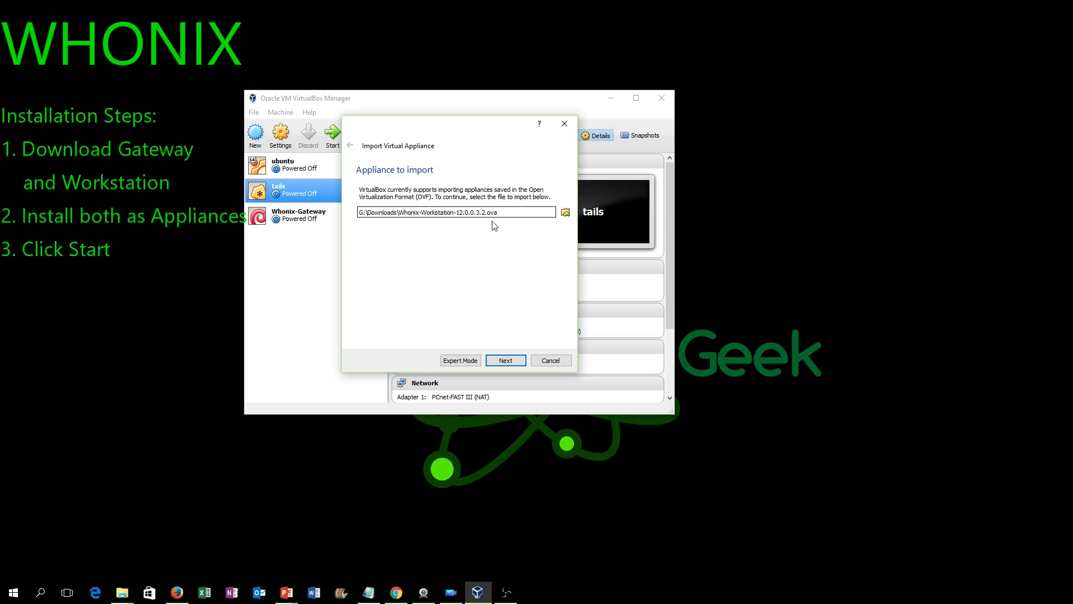
mouse_move(500, 348)
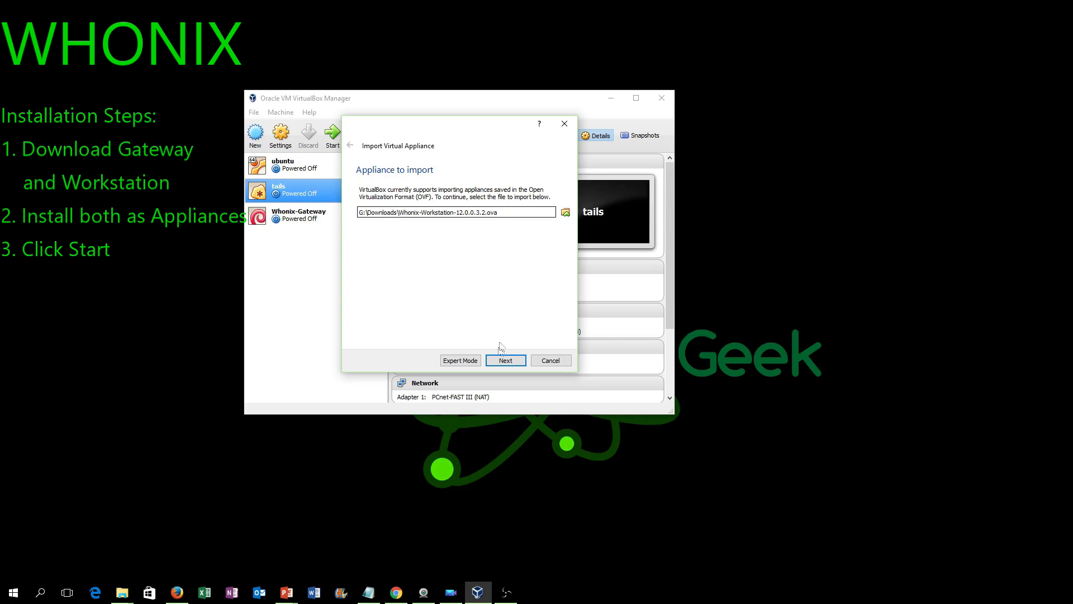
click(506, 360)
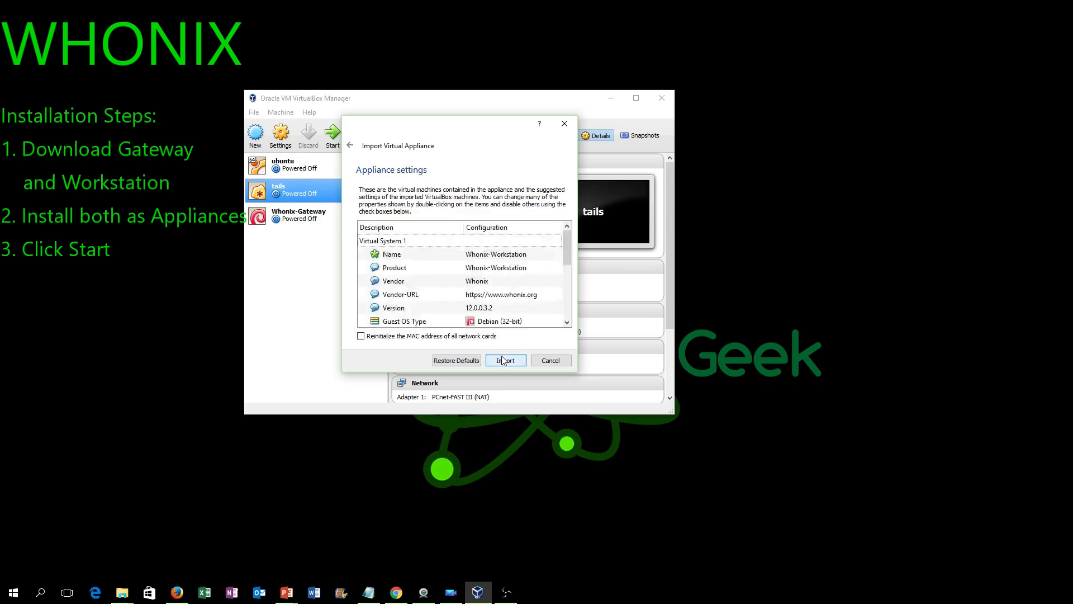
click(505, 360)
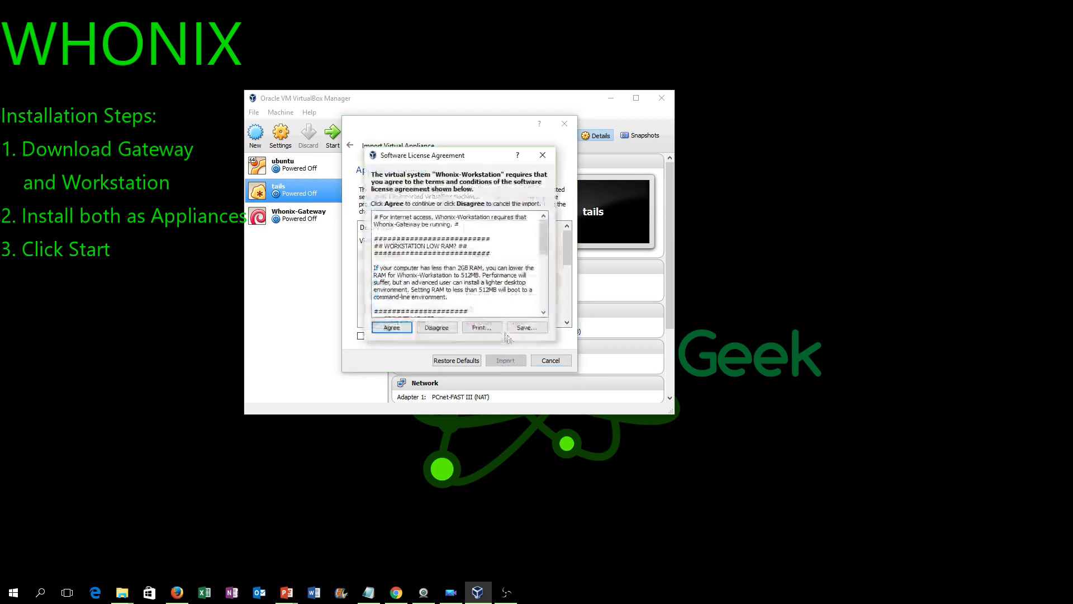
click(391, 327)
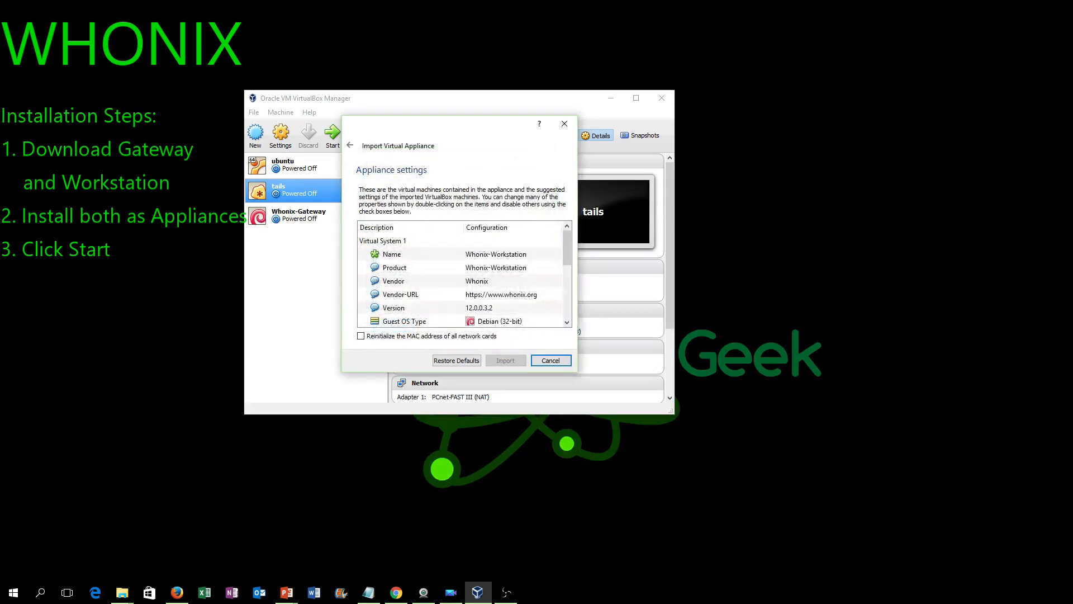
click(505, 360)
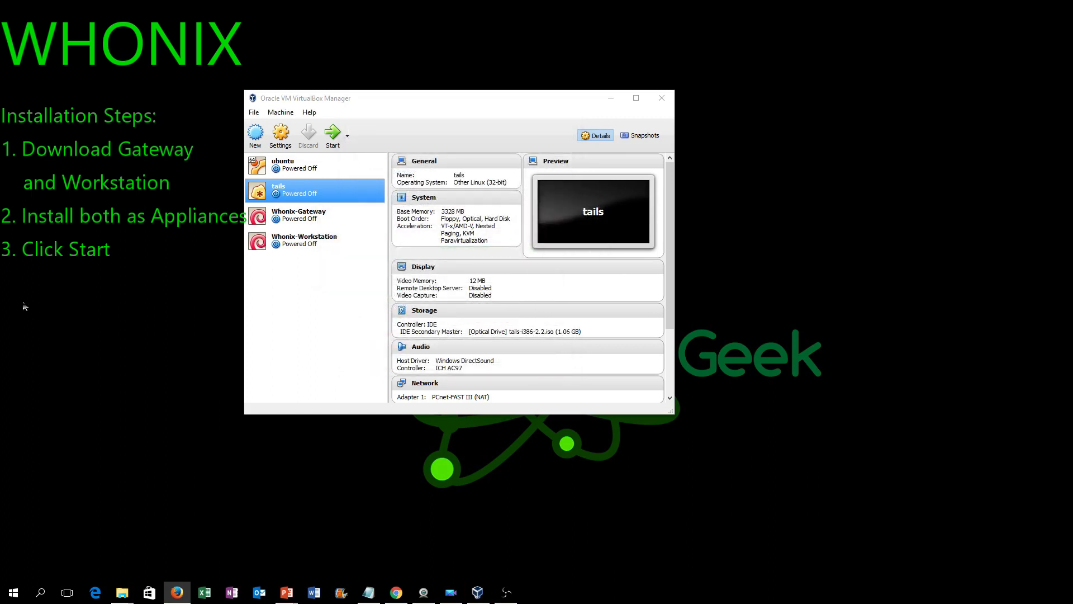
- Select Whonix-Gateway and Whonix-Workstation together and start both machines
click(299, 215)
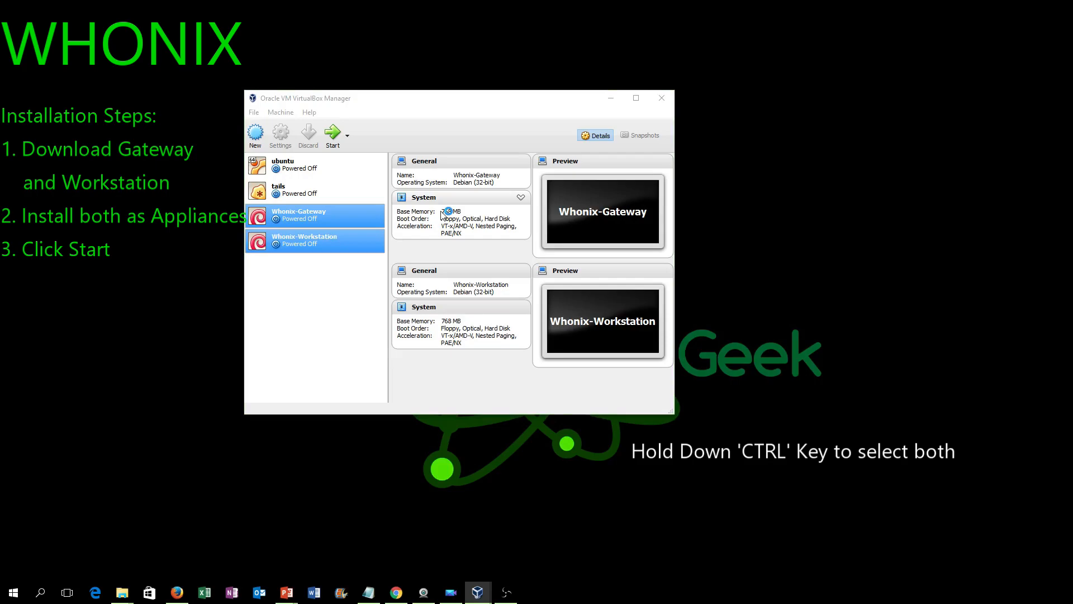
click(332, 133)
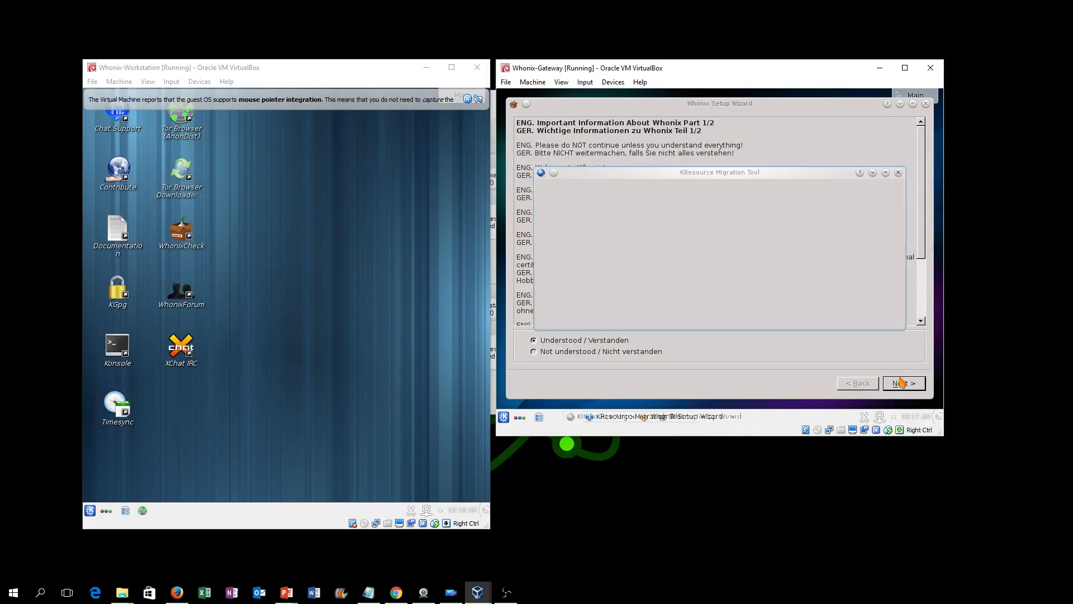
- Advance the Gateway setup wizard past the information pages and enable Tor
click(902, 383)
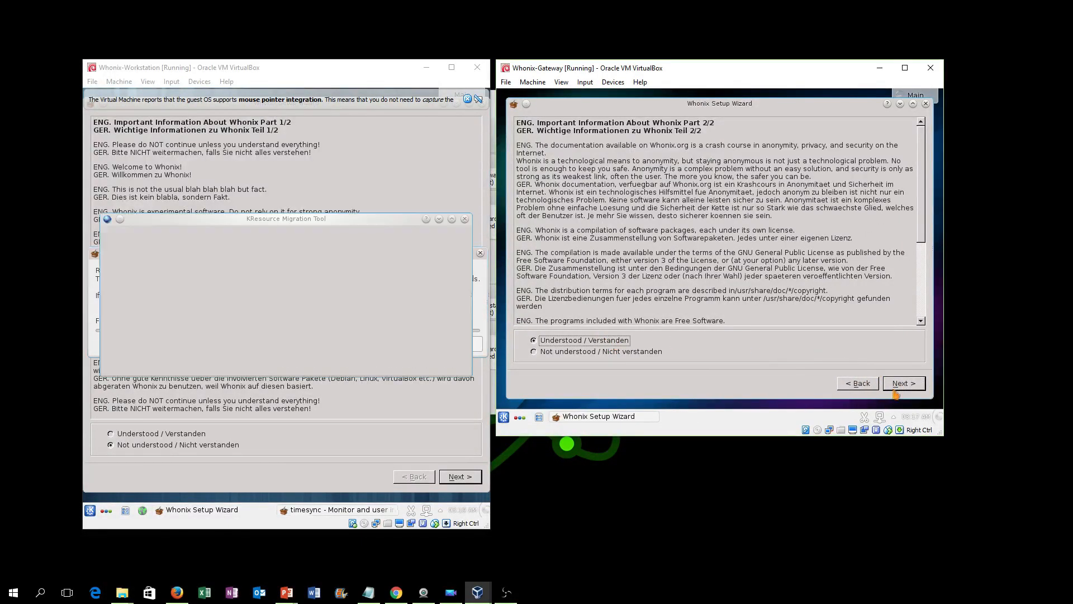
click(903, 382)
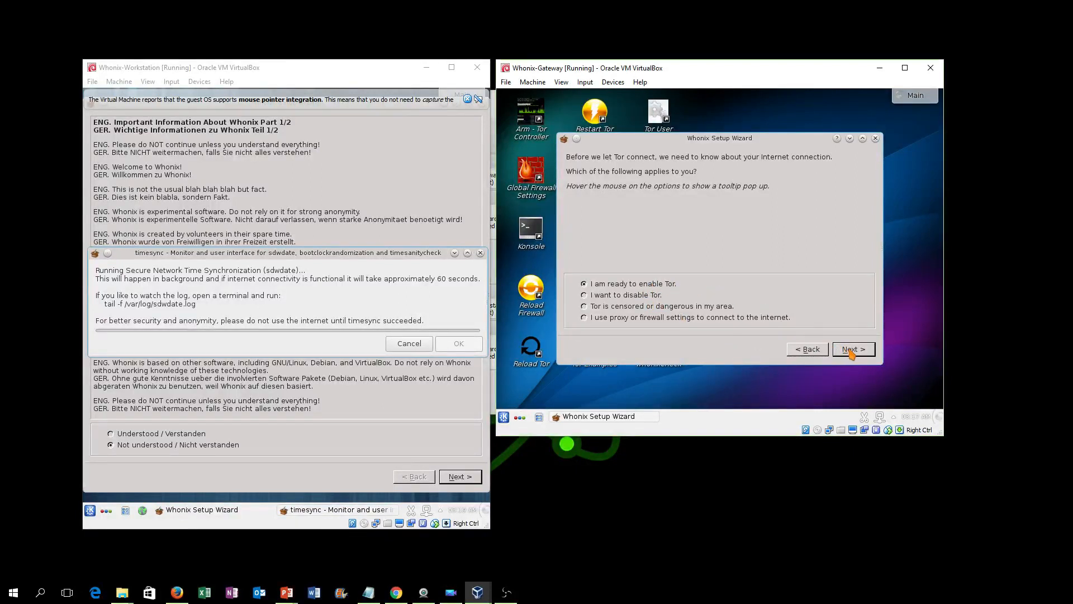
click(852, 349)
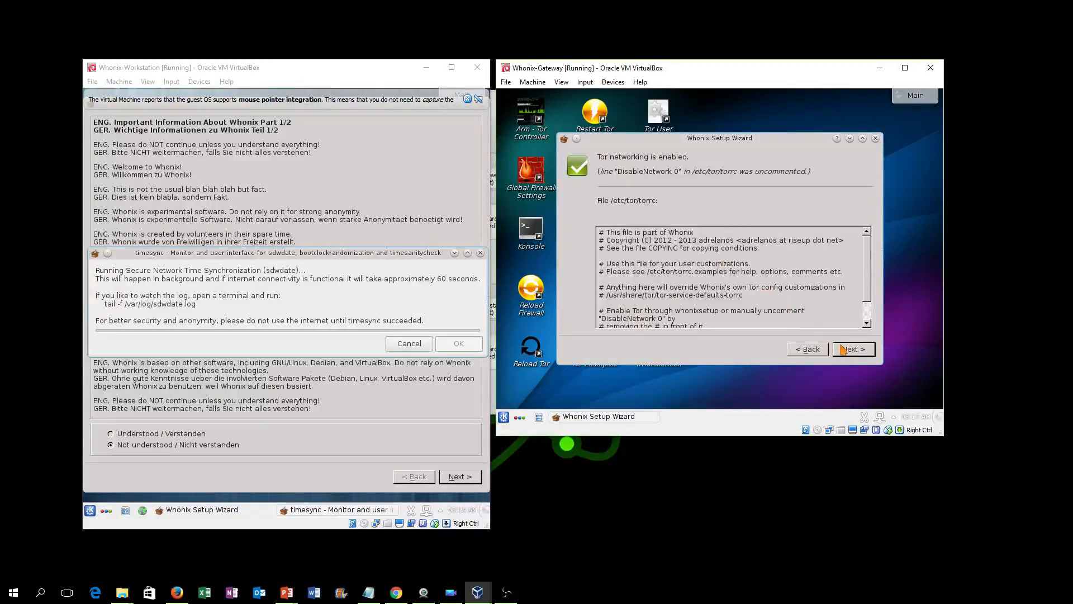
click(853, 349)
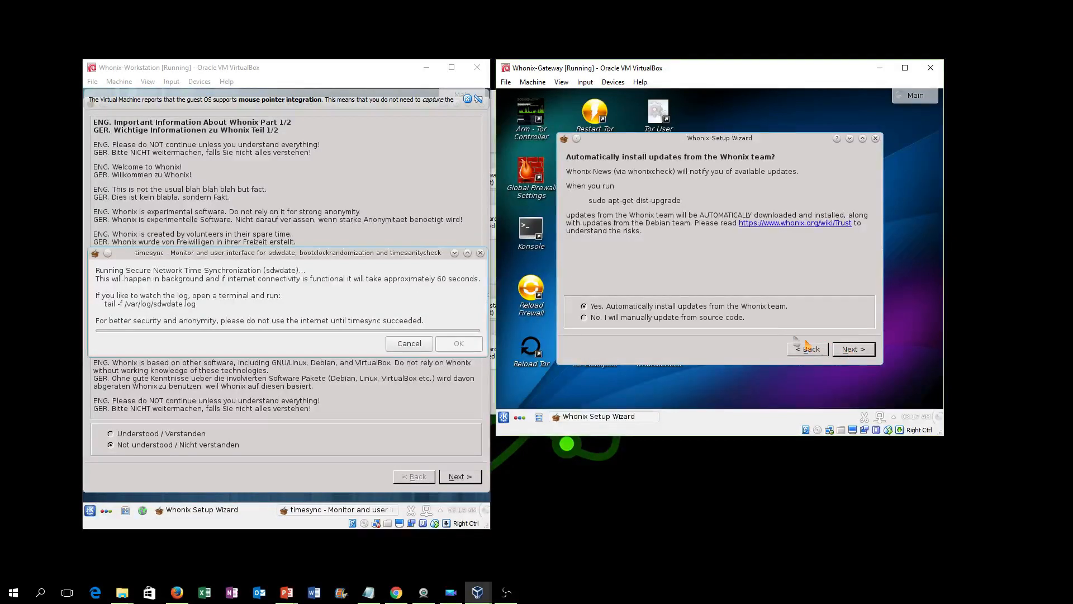
- Choose 'No, I will manually update' and finish the Gateway setup wizard
click(582, 317)
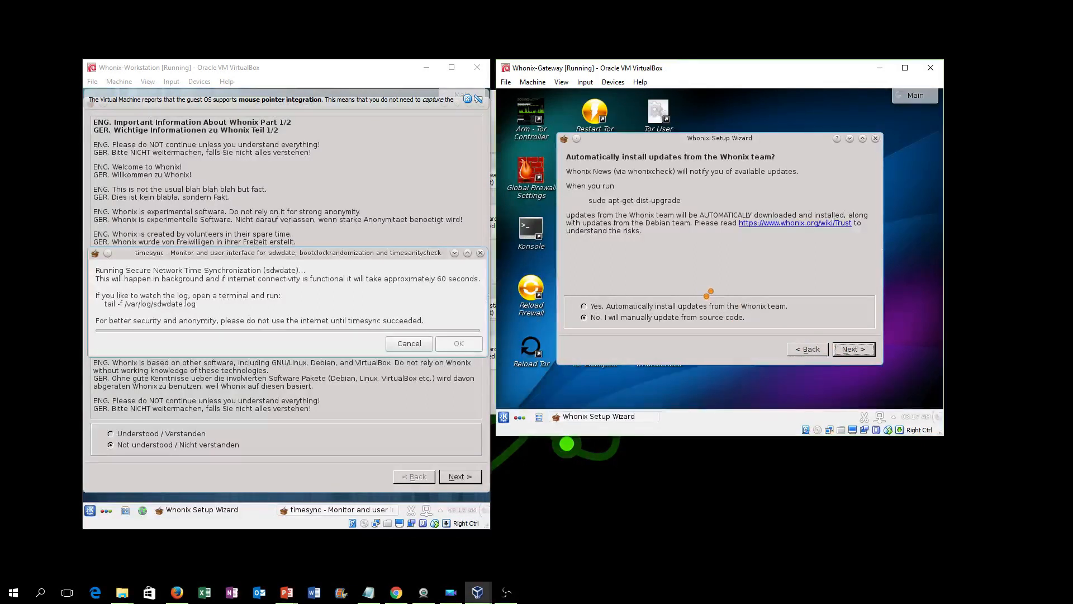
click(852, 349)
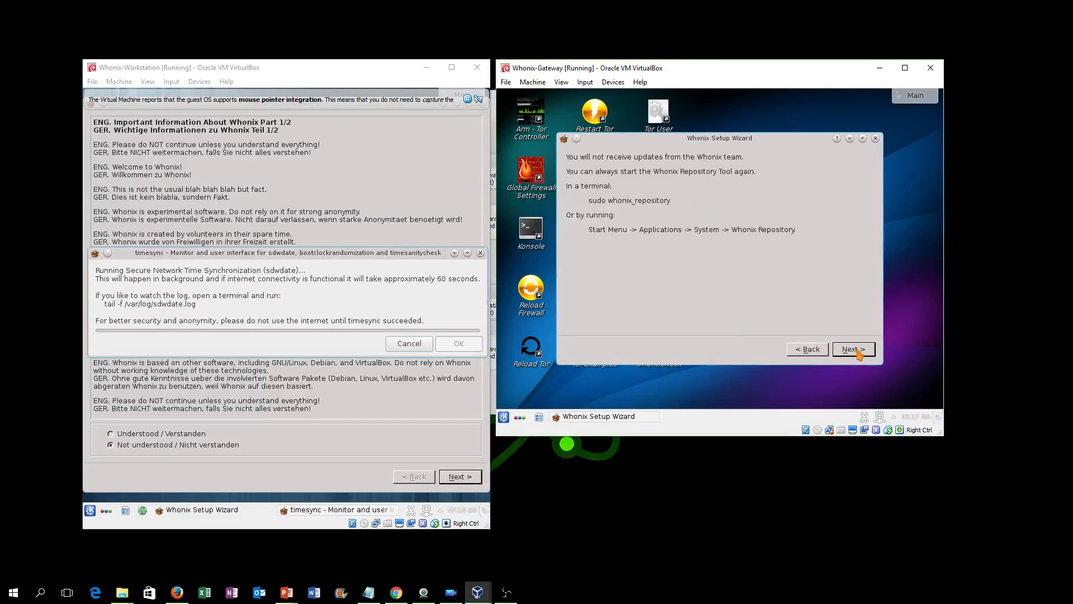
click(851, 349)
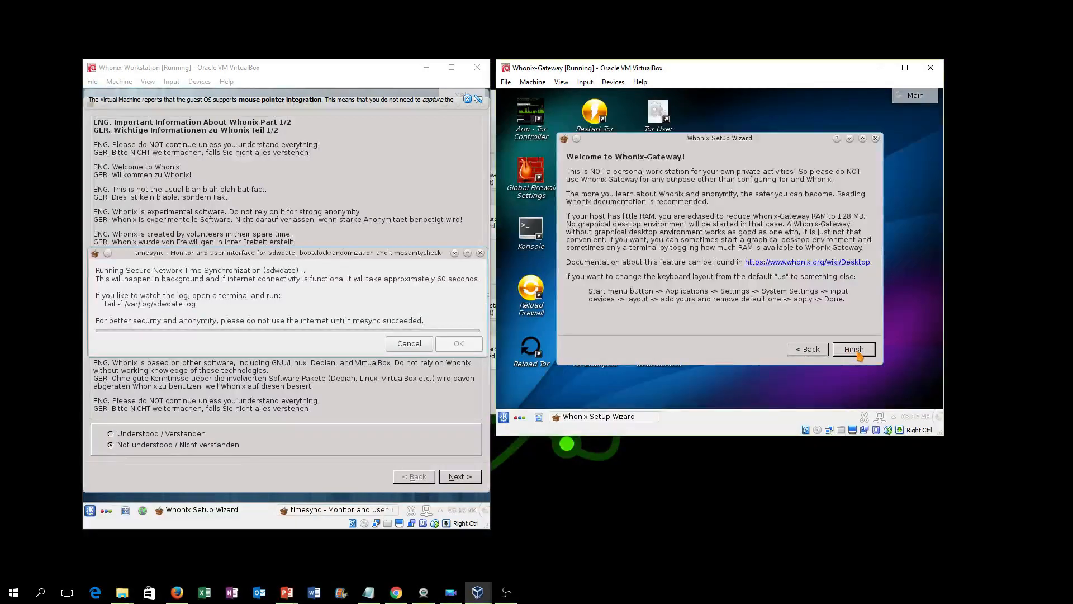
click(853, 349)
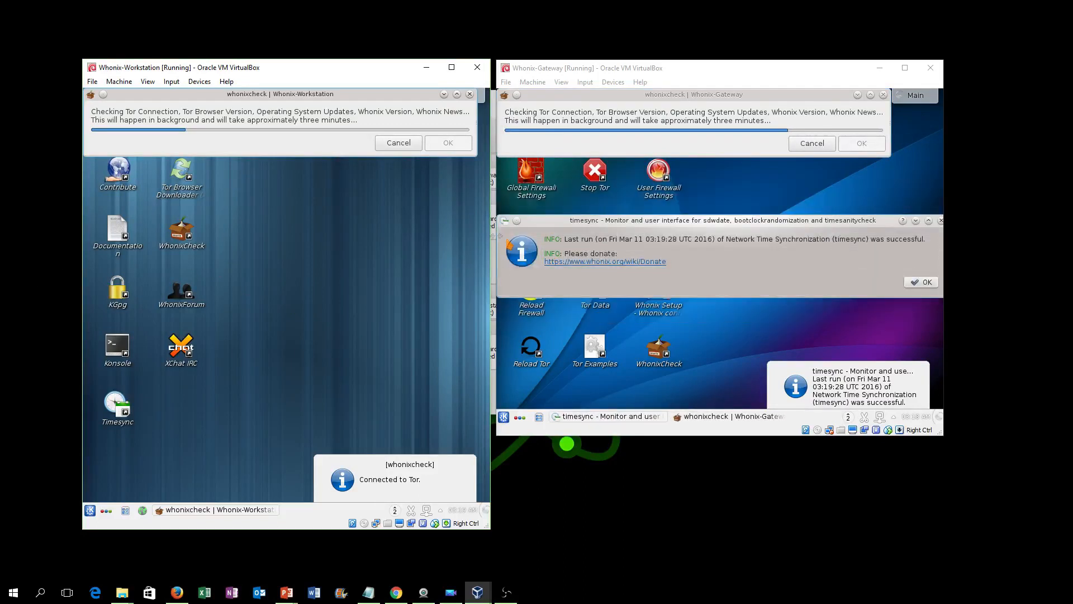
- Open the Gateway's Global Firewall Settings file, then quit the KWrite editor
click(180, 233)
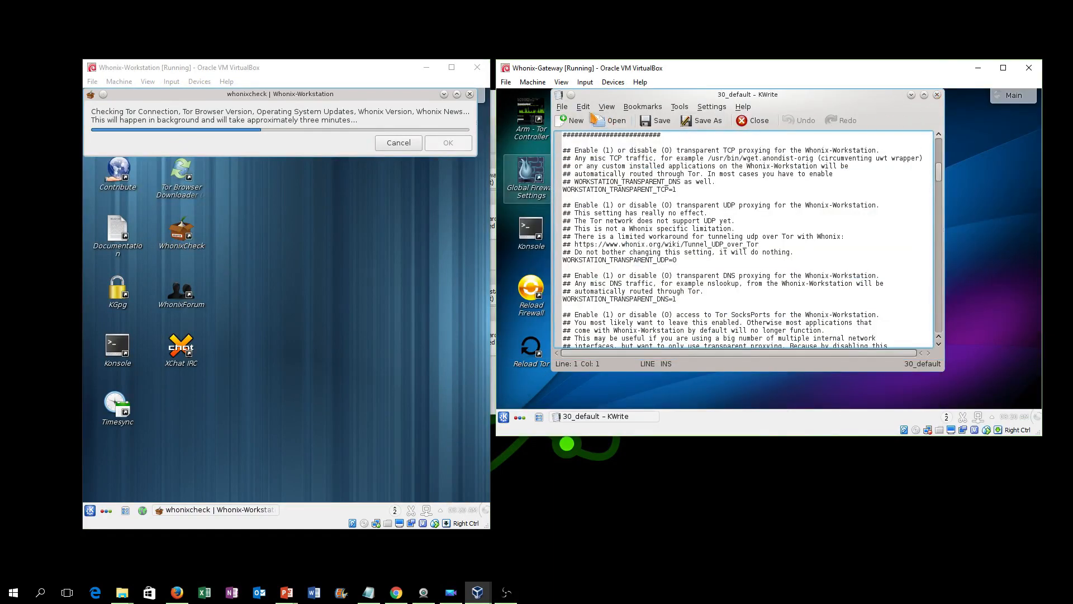
click(561, 107)
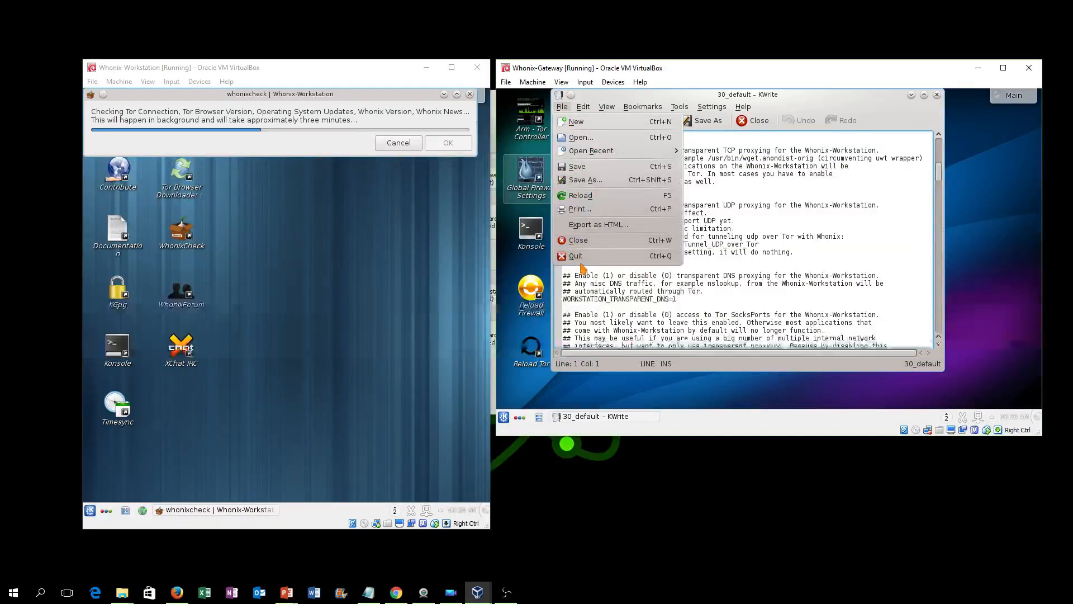
click(578, 240)
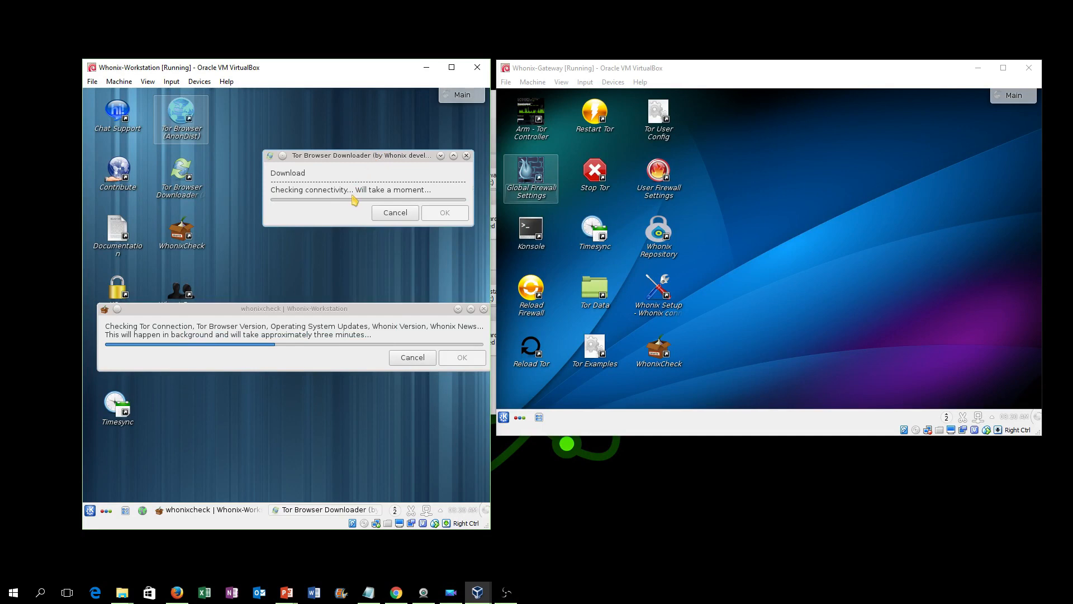
mouse_move(363, 232)
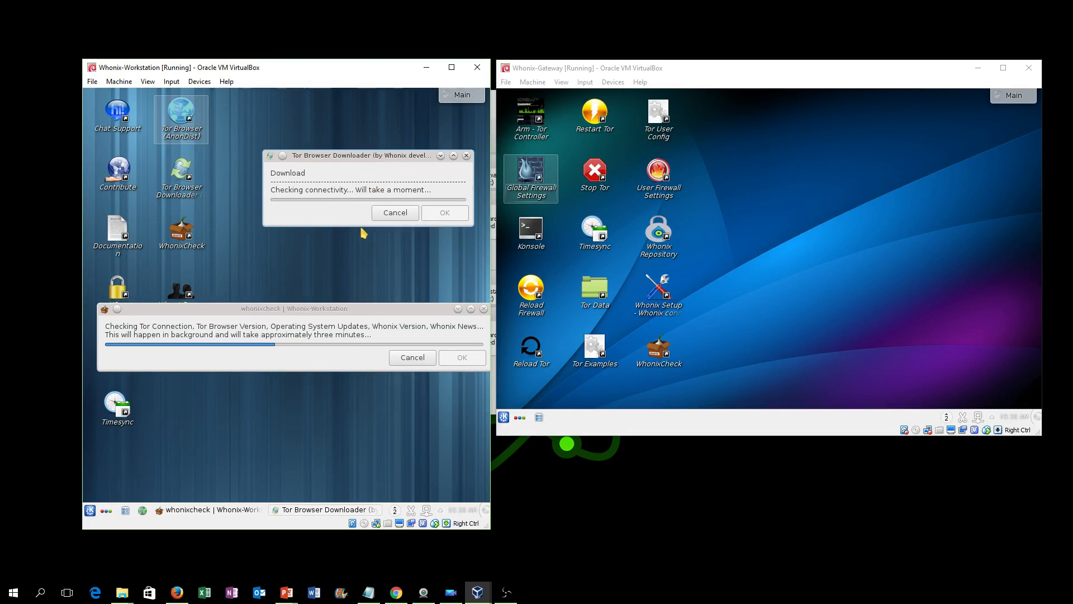
mouse_move(349, 242)
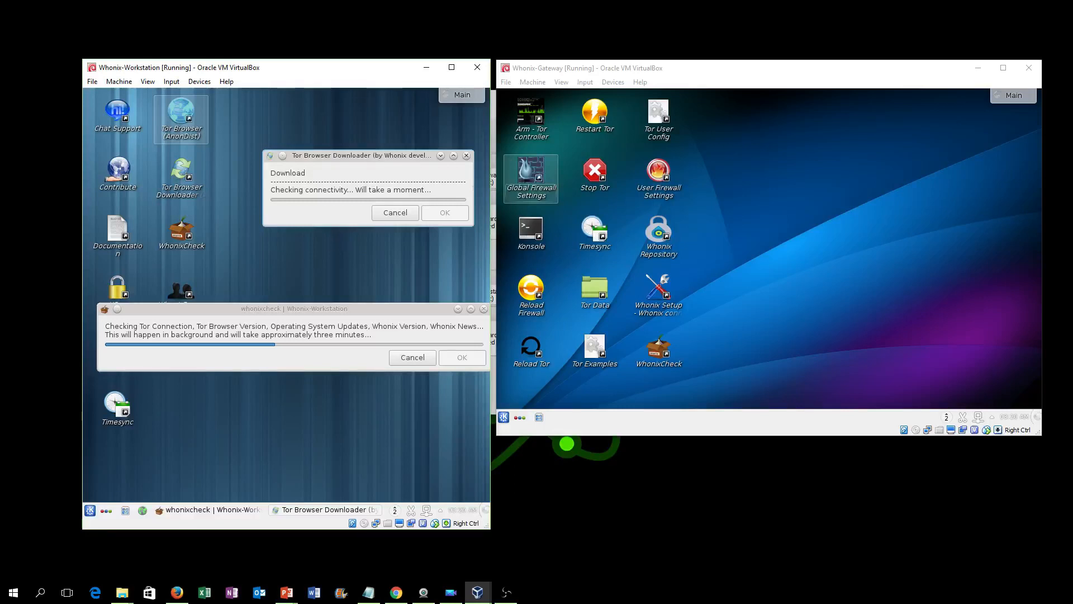
- Open the Tor Examples file and approve downloading Tor Browser 5.5.3
click(594, 351)
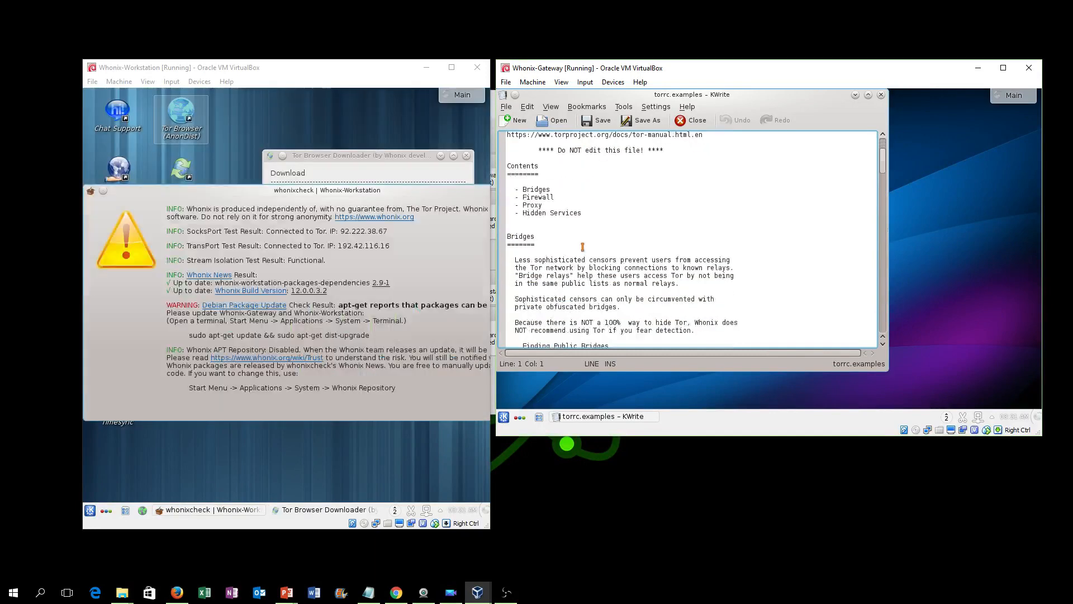
scroll(down, 3)
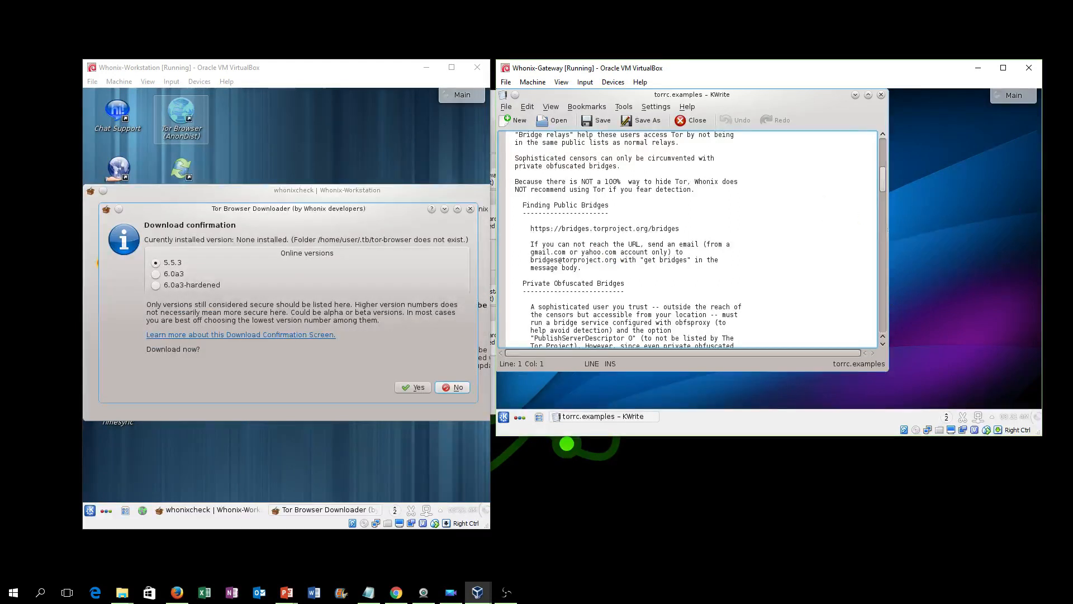
mouse_move(229, 261)
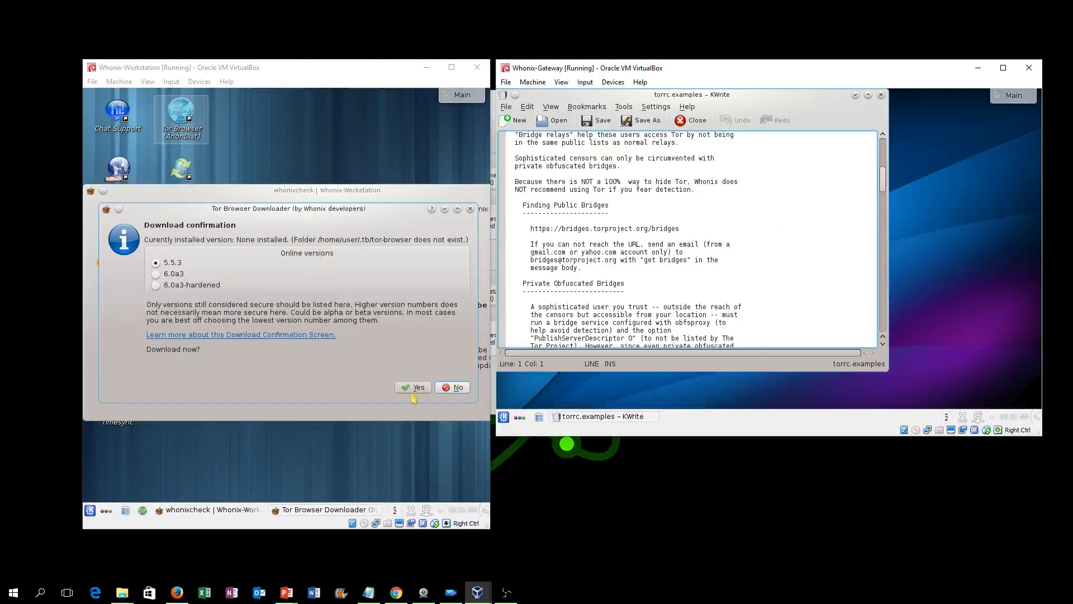
click(413, 387)
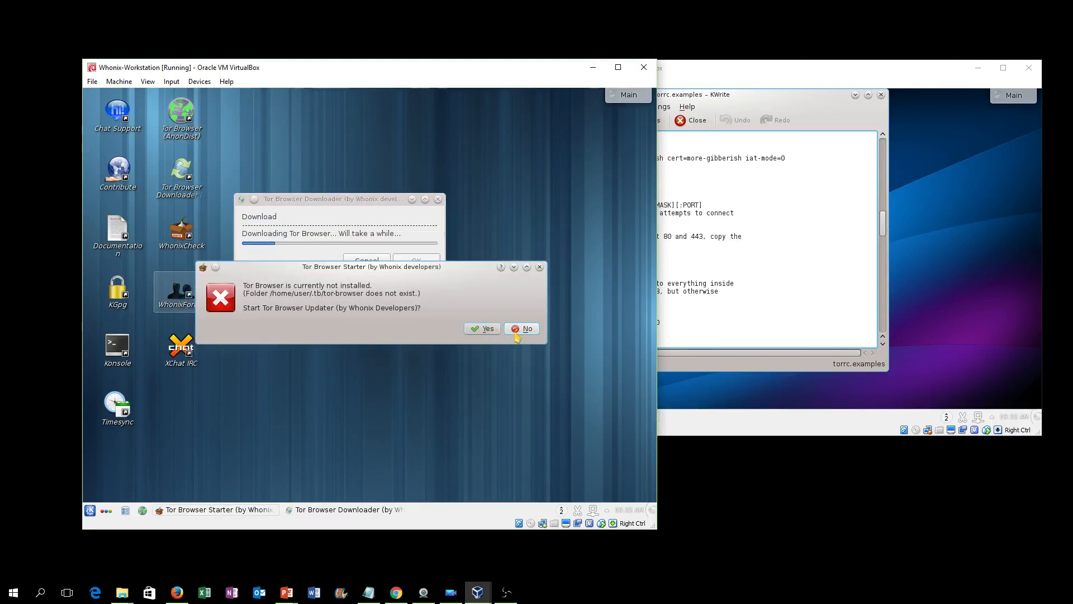
- Decline the updater, start Tor Browser from its desktop icon, and dismiss the warning
click(522, 328)
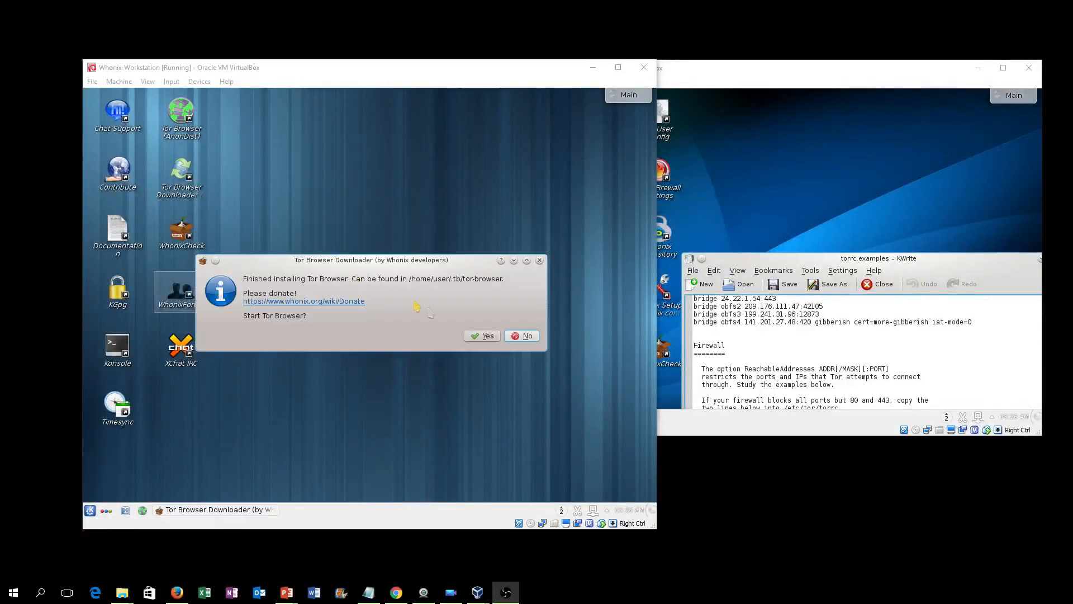
click(521, 336)
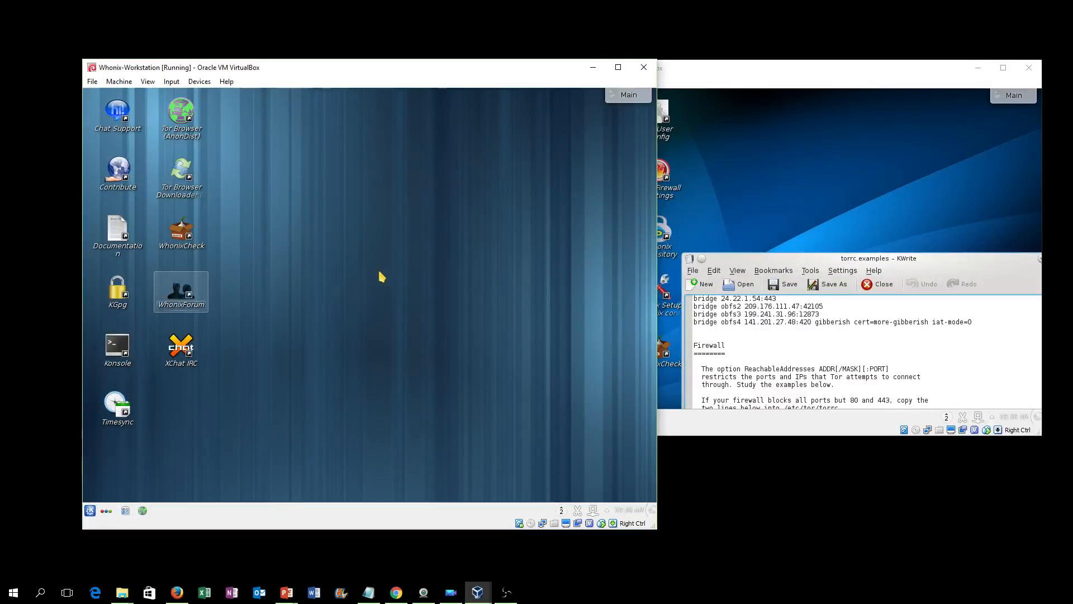
double_click(181, 117)
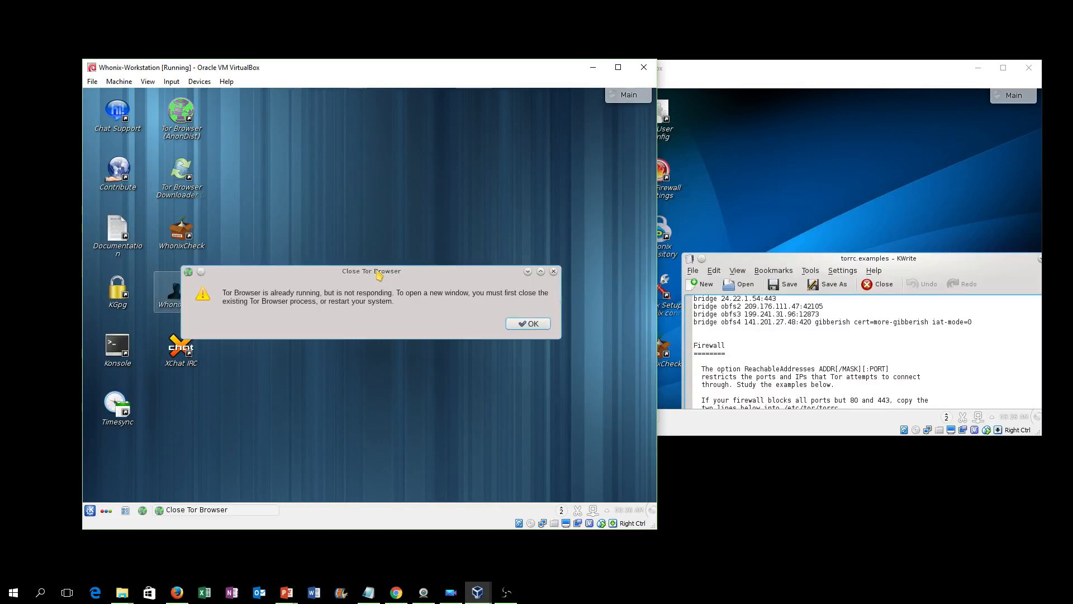
click(527, 323)
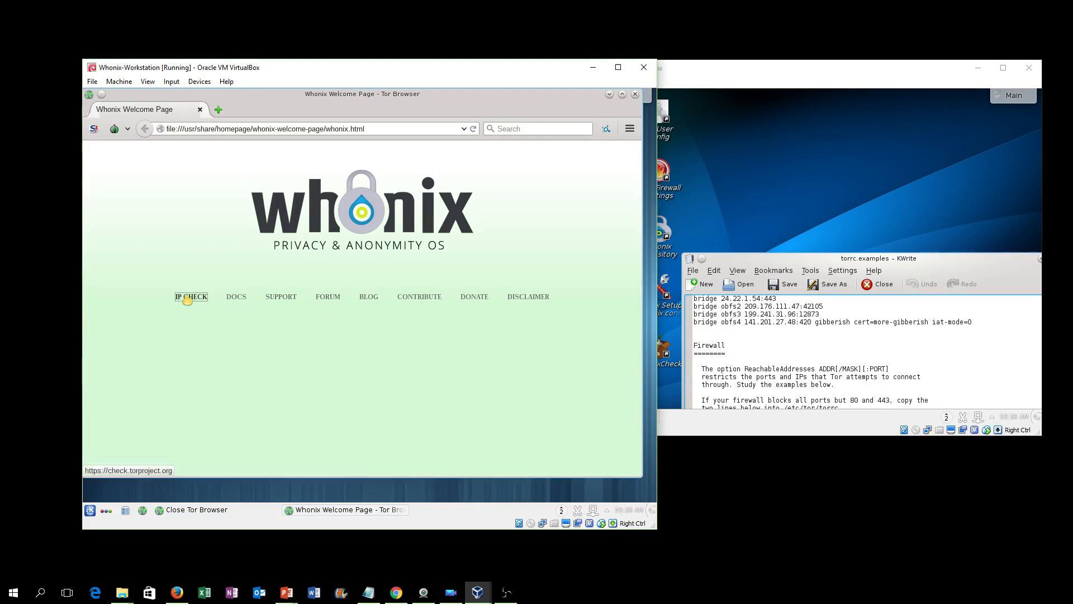
- Run the Tor IP check, then search 'myip' on google.com
click(191, 296)
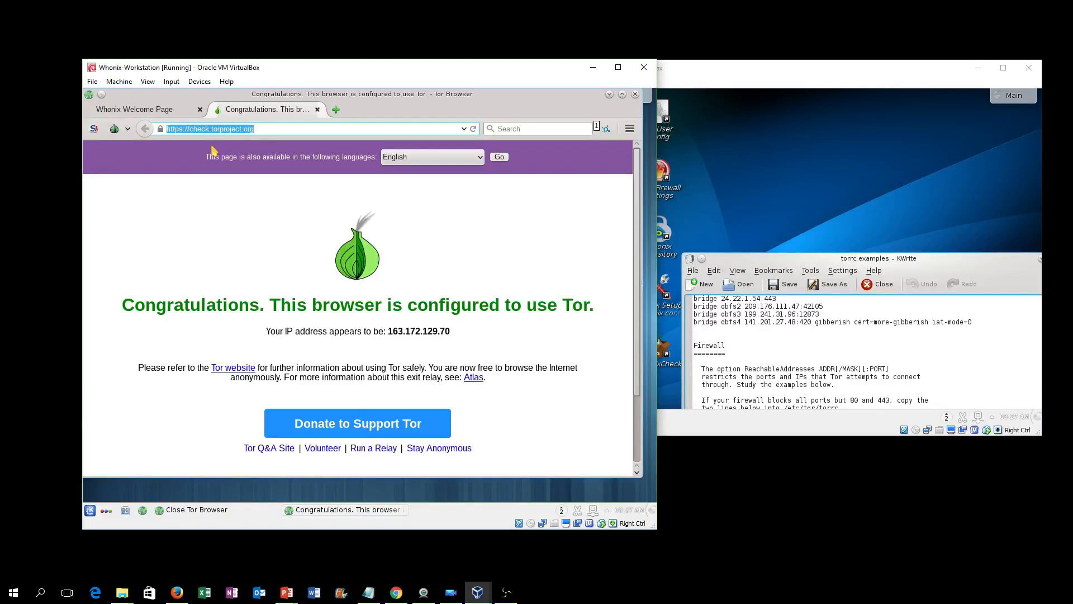
text(google.com)
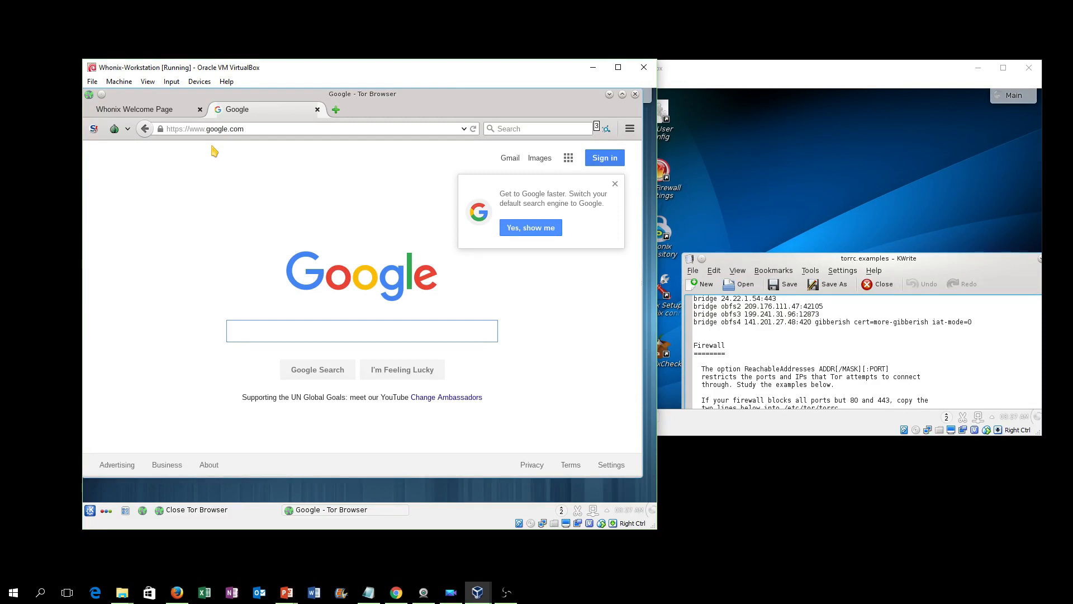
text(myip)
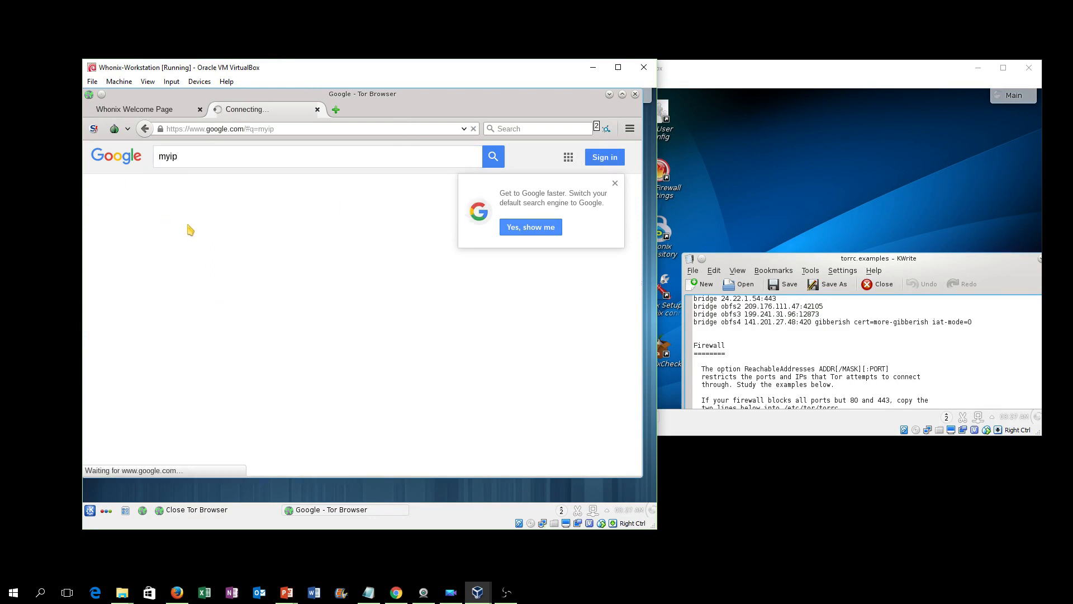
click(492, 157)
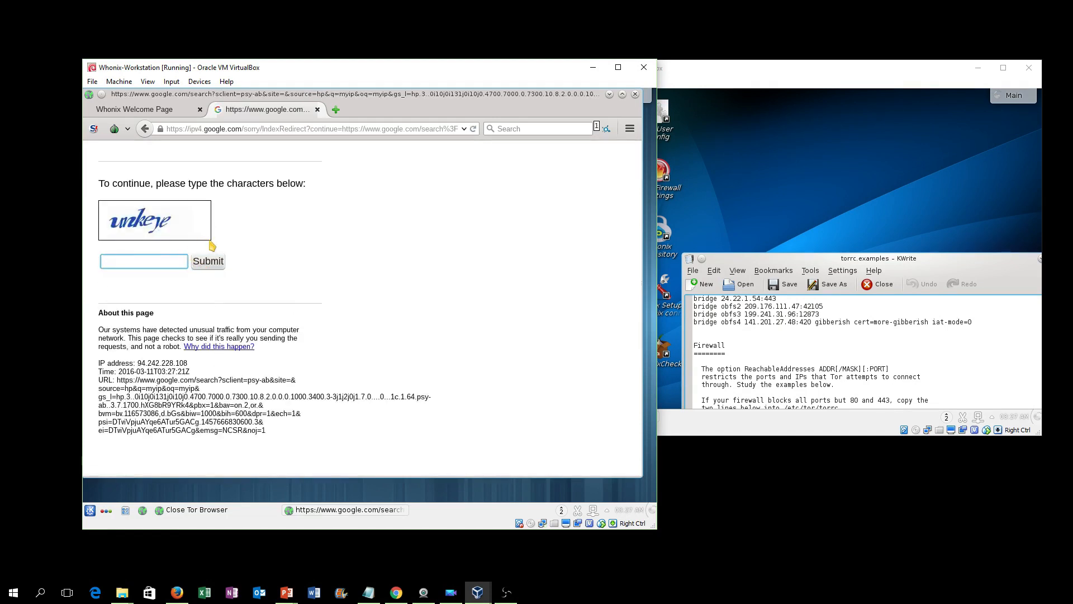
- Submit Google's captcha, open whatismyipaddress.com, then start typing 'speedtest'
text(unkeye)
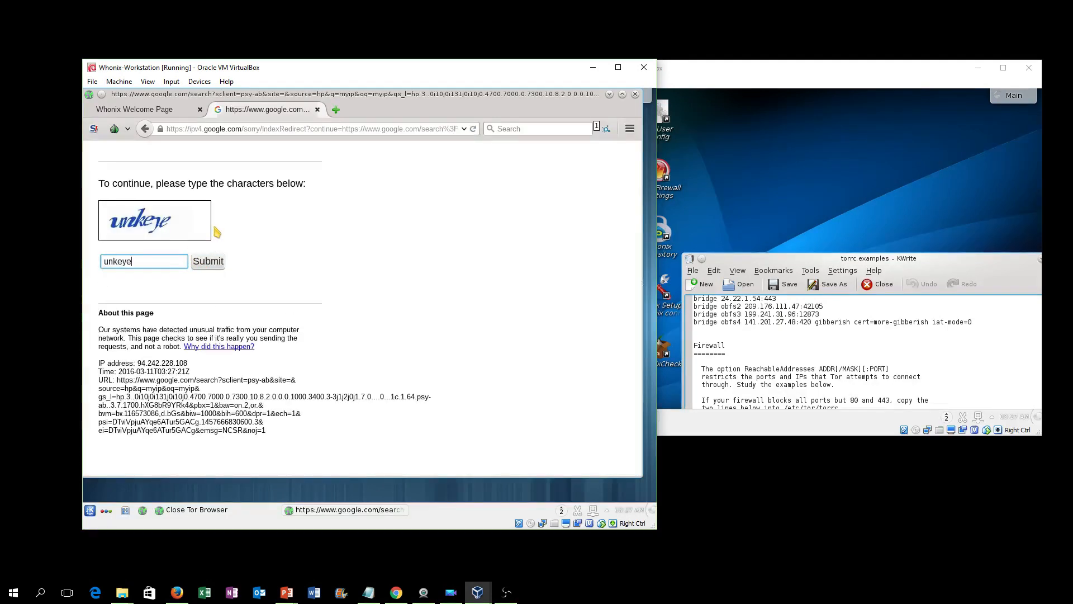
click(208, 261)
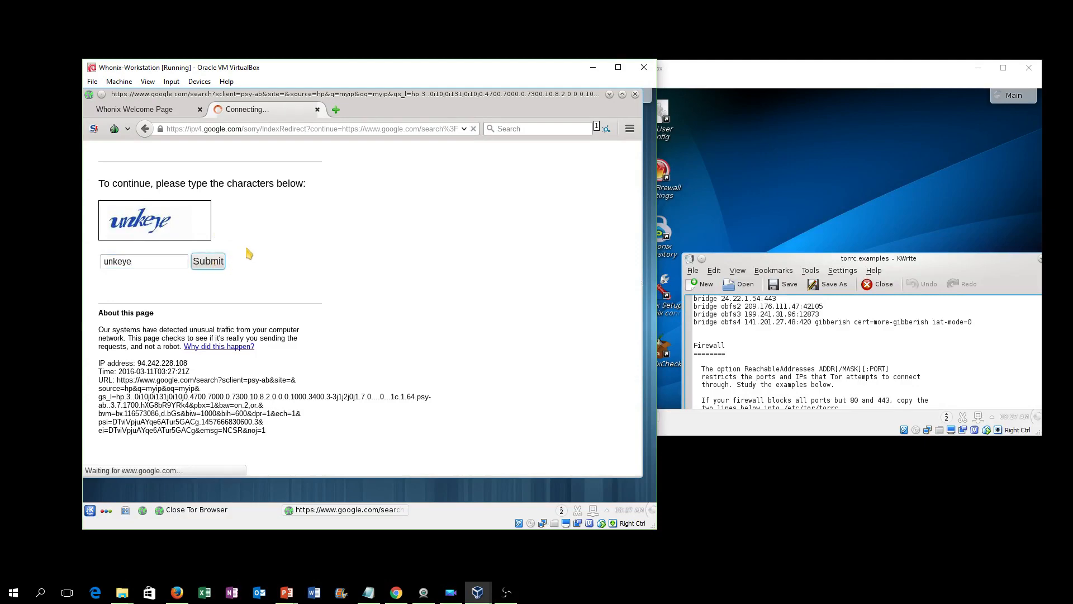
click(208, 261)
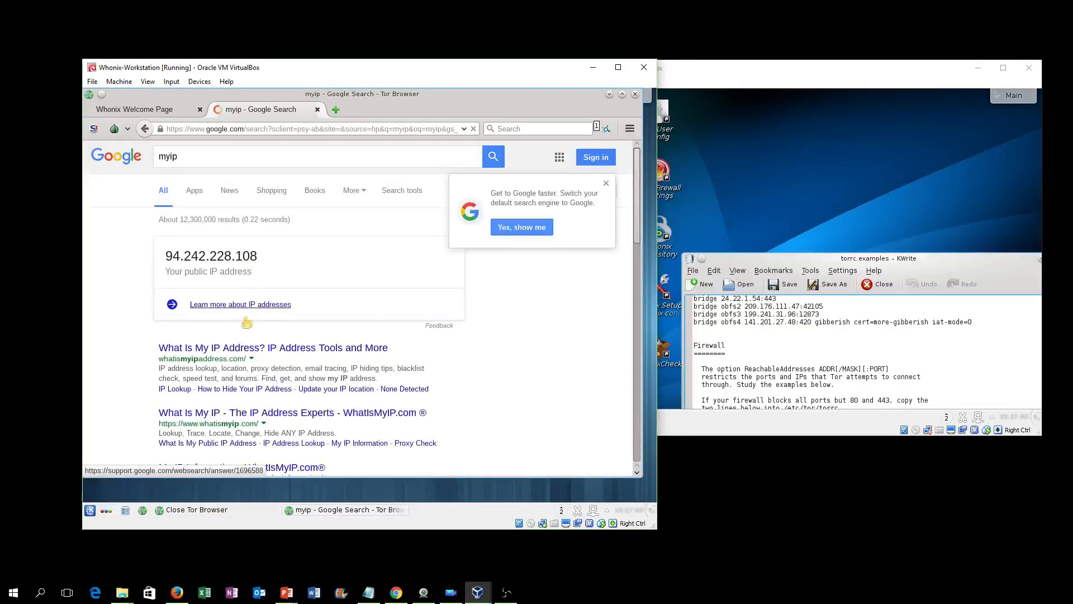
click(272, 347)
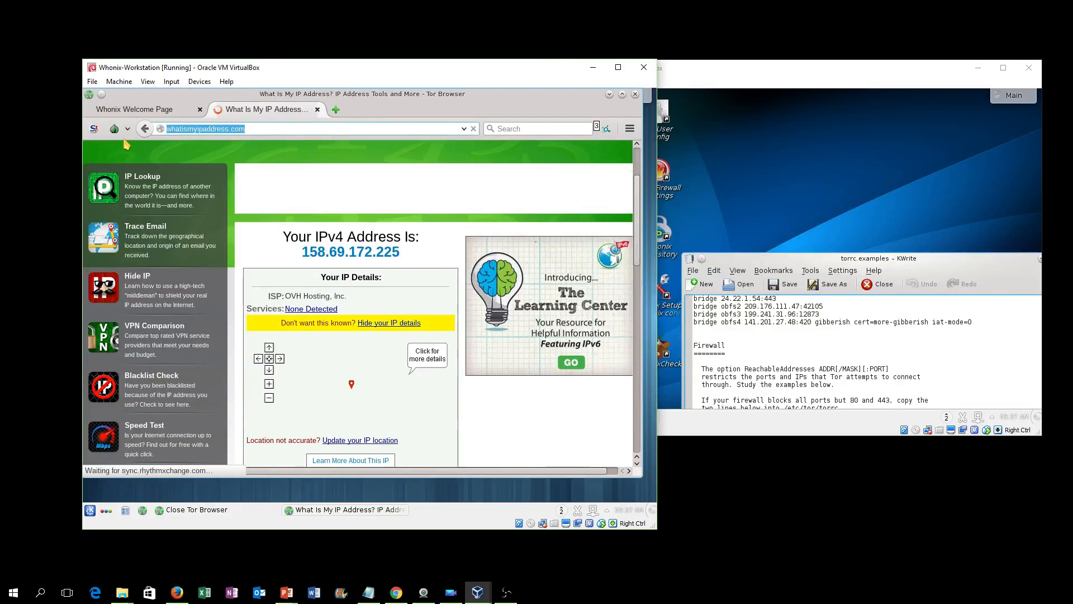
text(sppe)
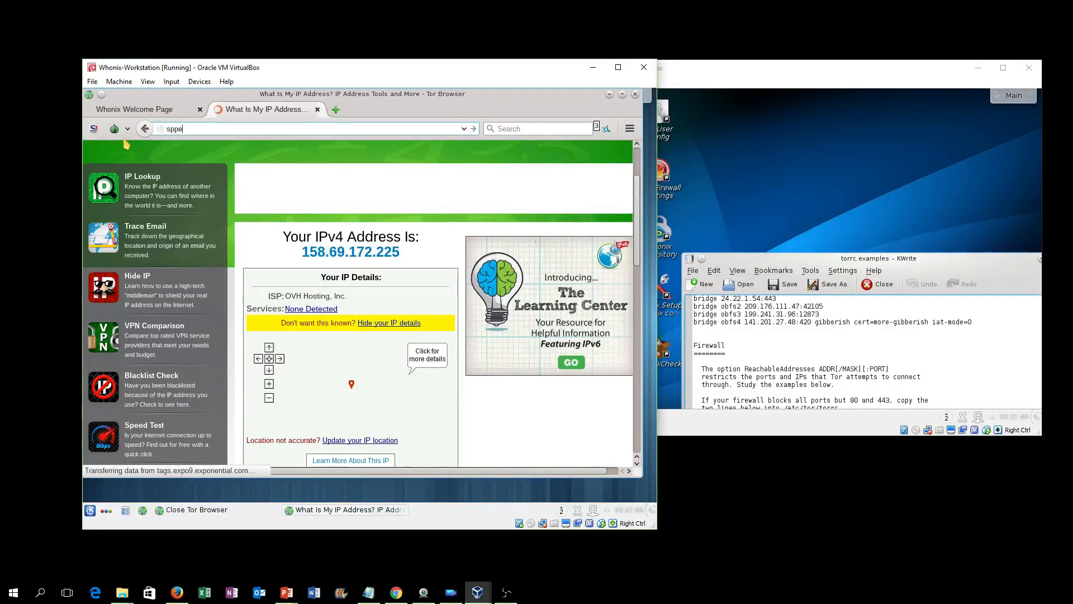
text(speedte)
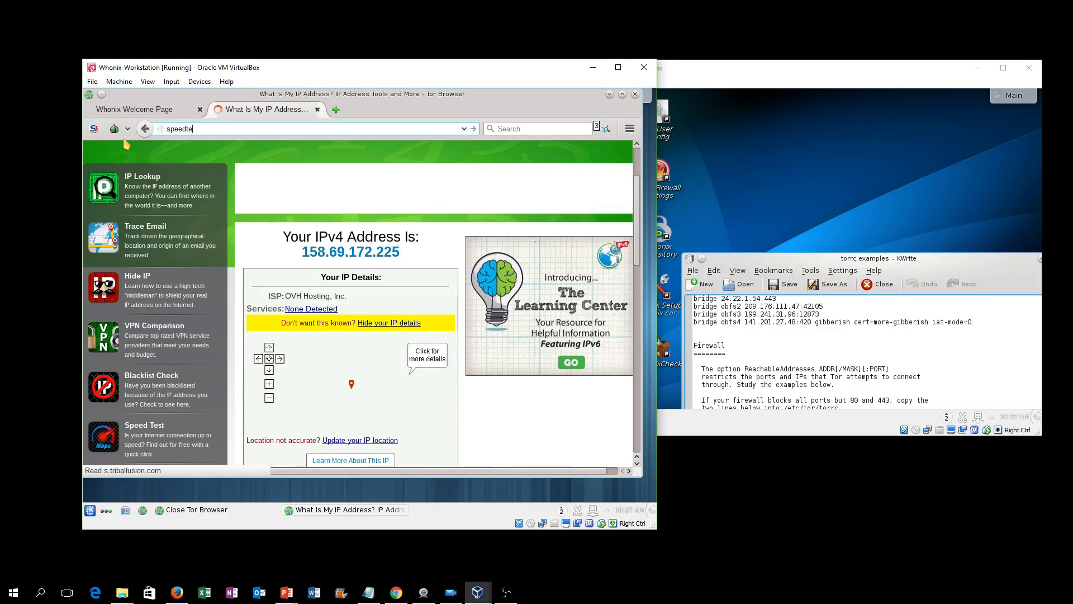